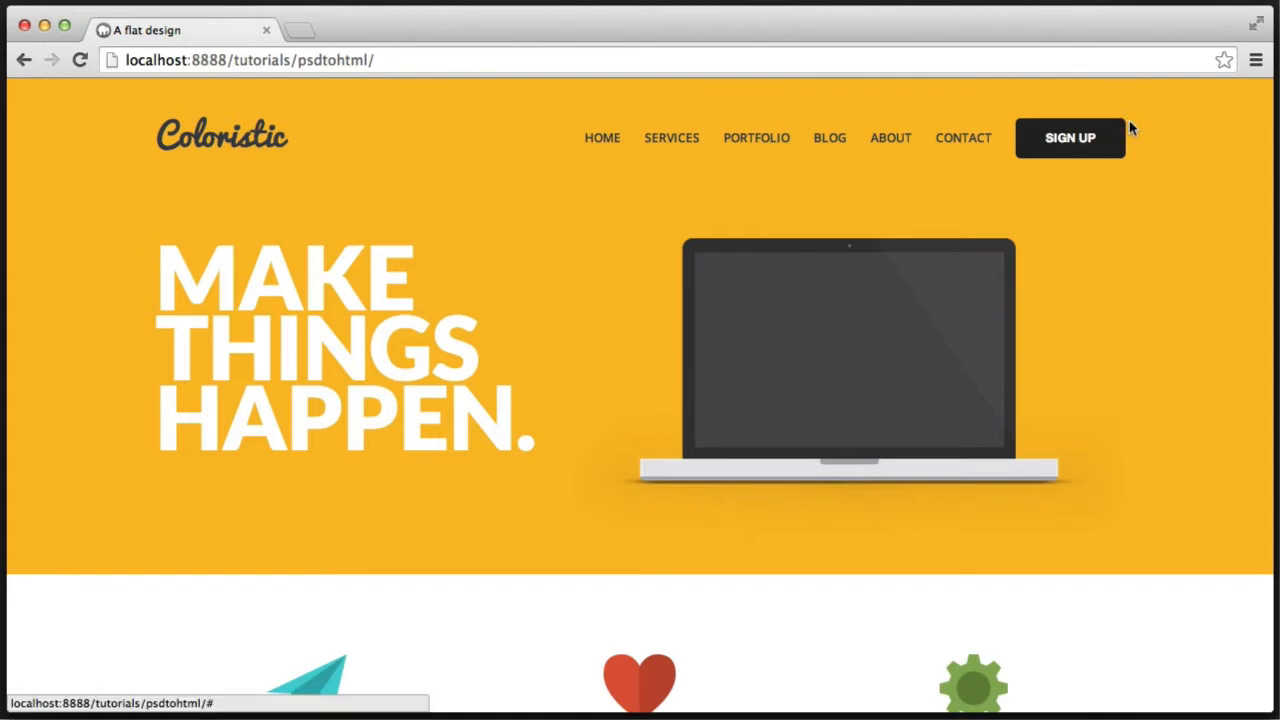
mouse_move(1158, 166)
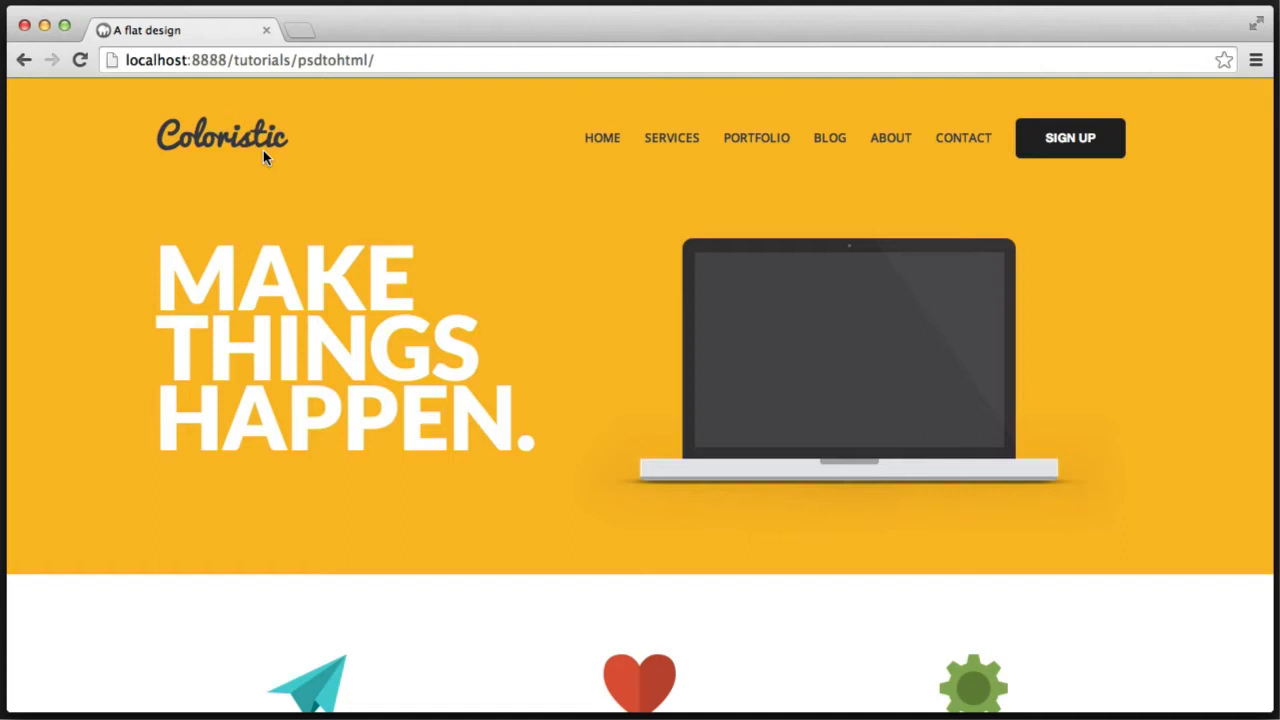
mouse_move(238, 160)
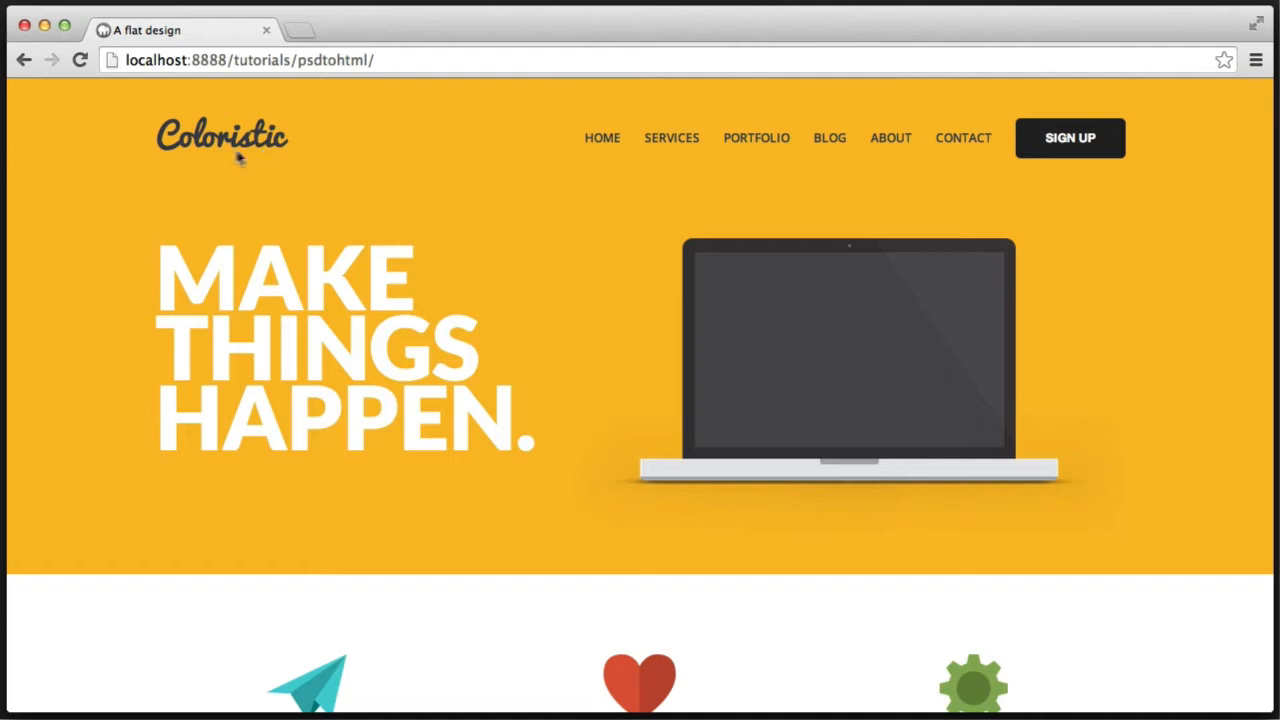
mouse_move(308, 150)
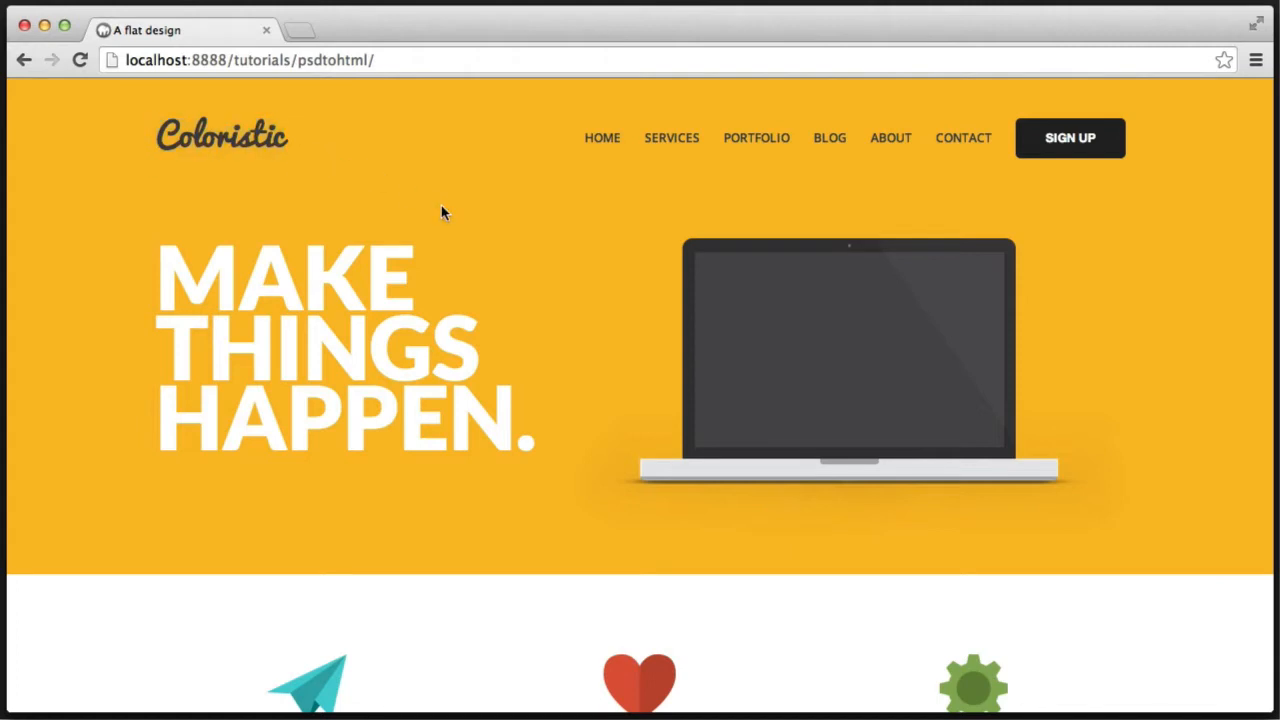
mouse_move(1120, 348)
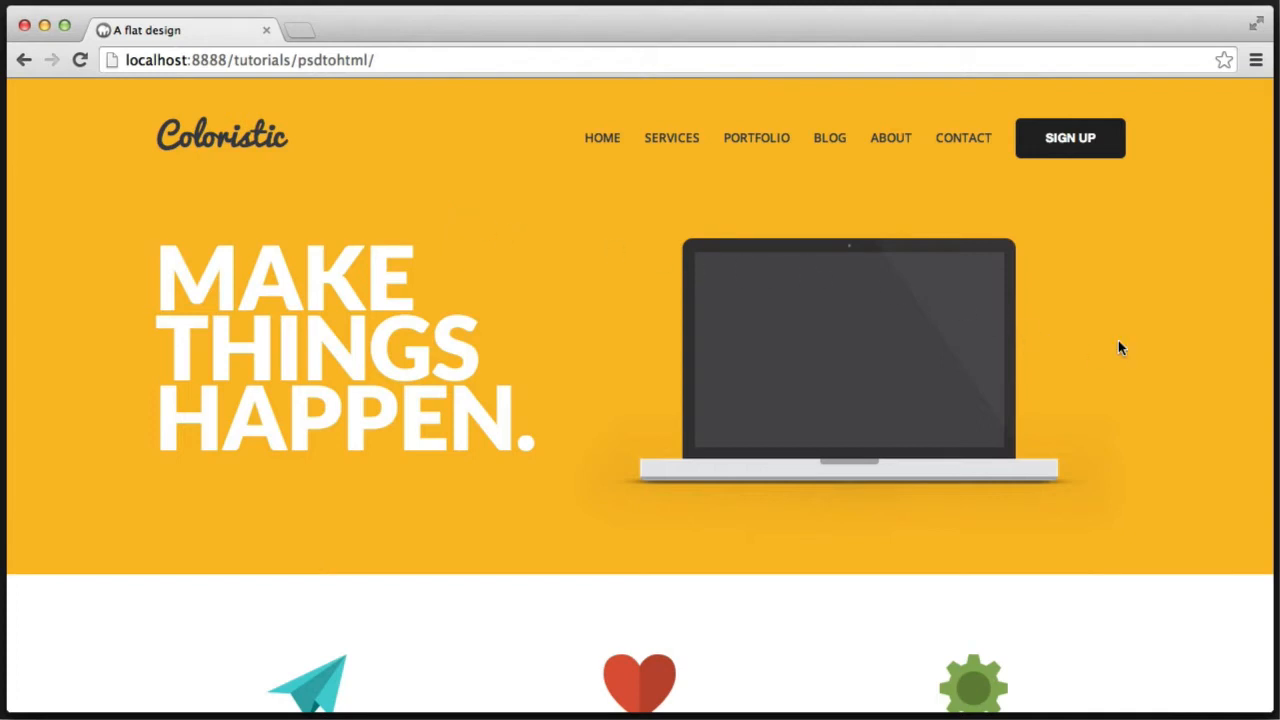
mouse_move(738, 437)
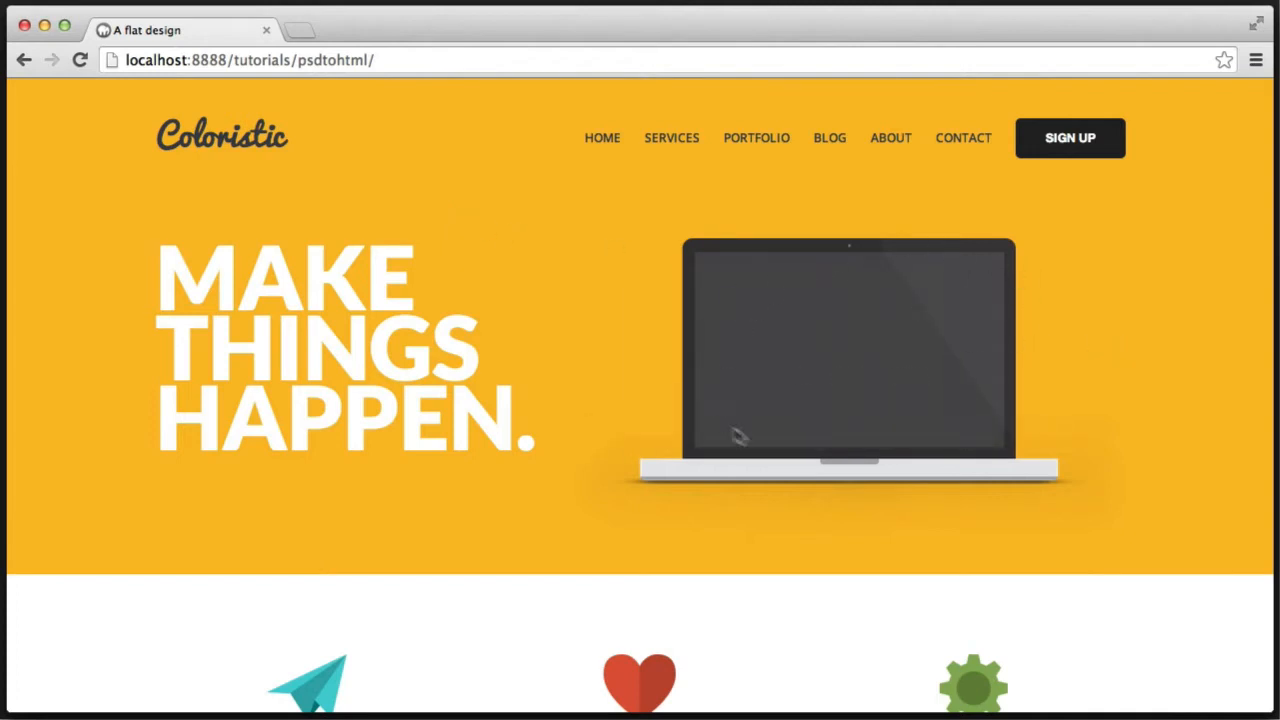
mouse_move(700, 371)
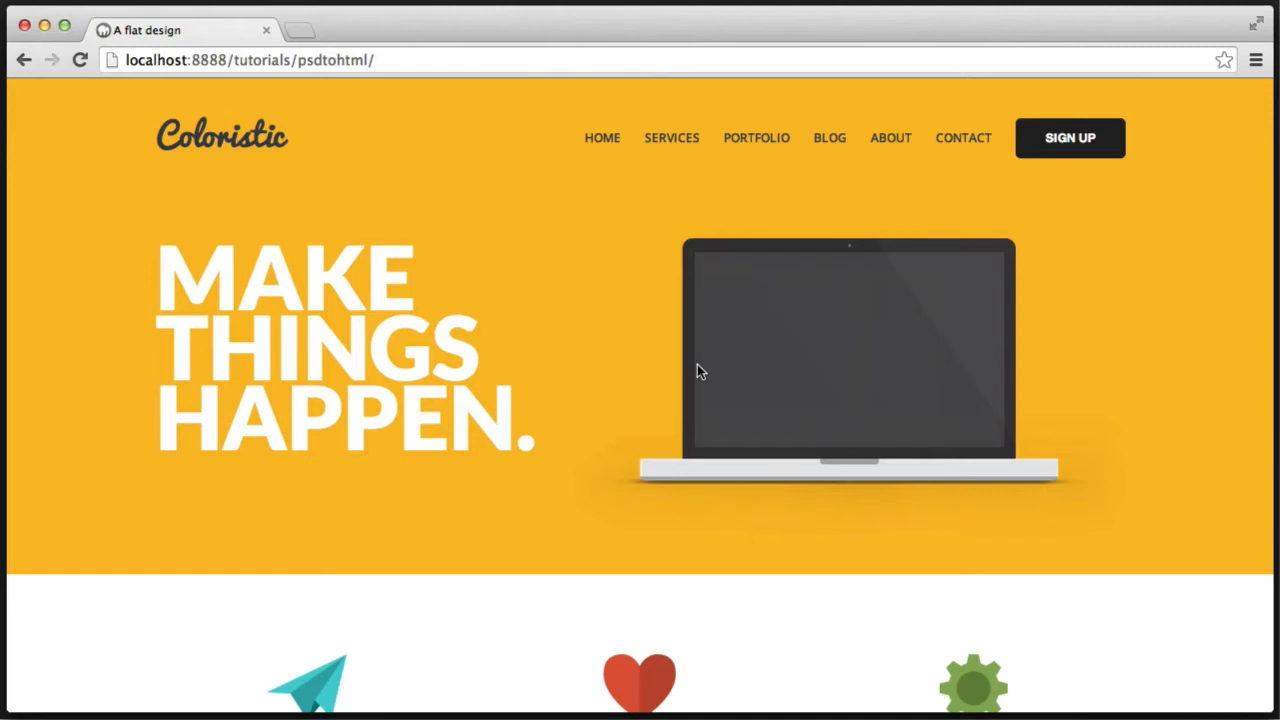
mouse_move(1053, 365)
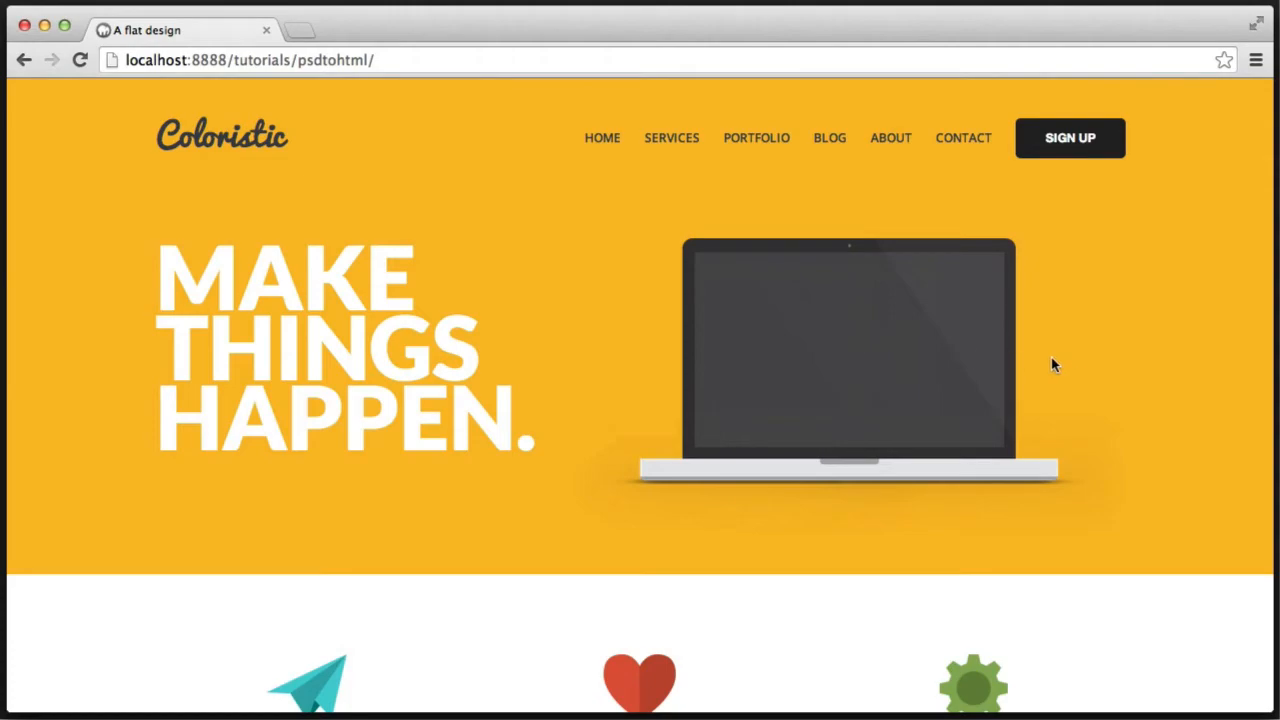
scroll(down, 3)
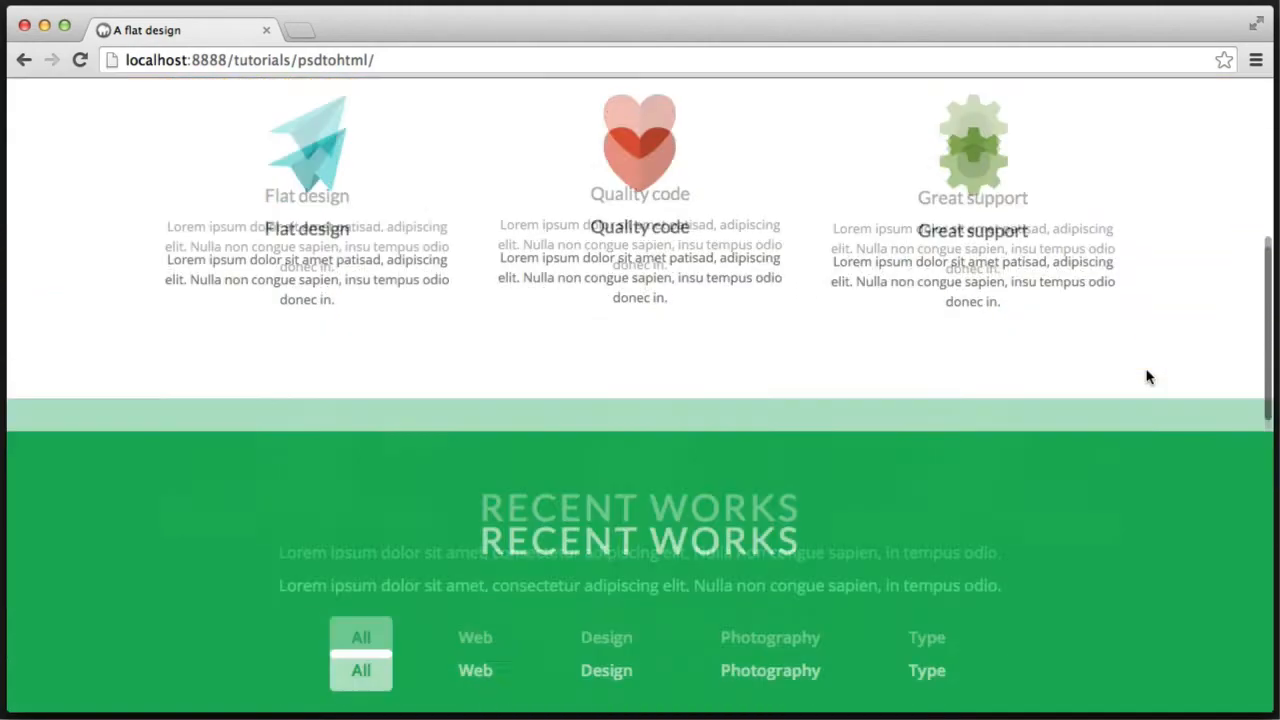
scroll(up, 3)
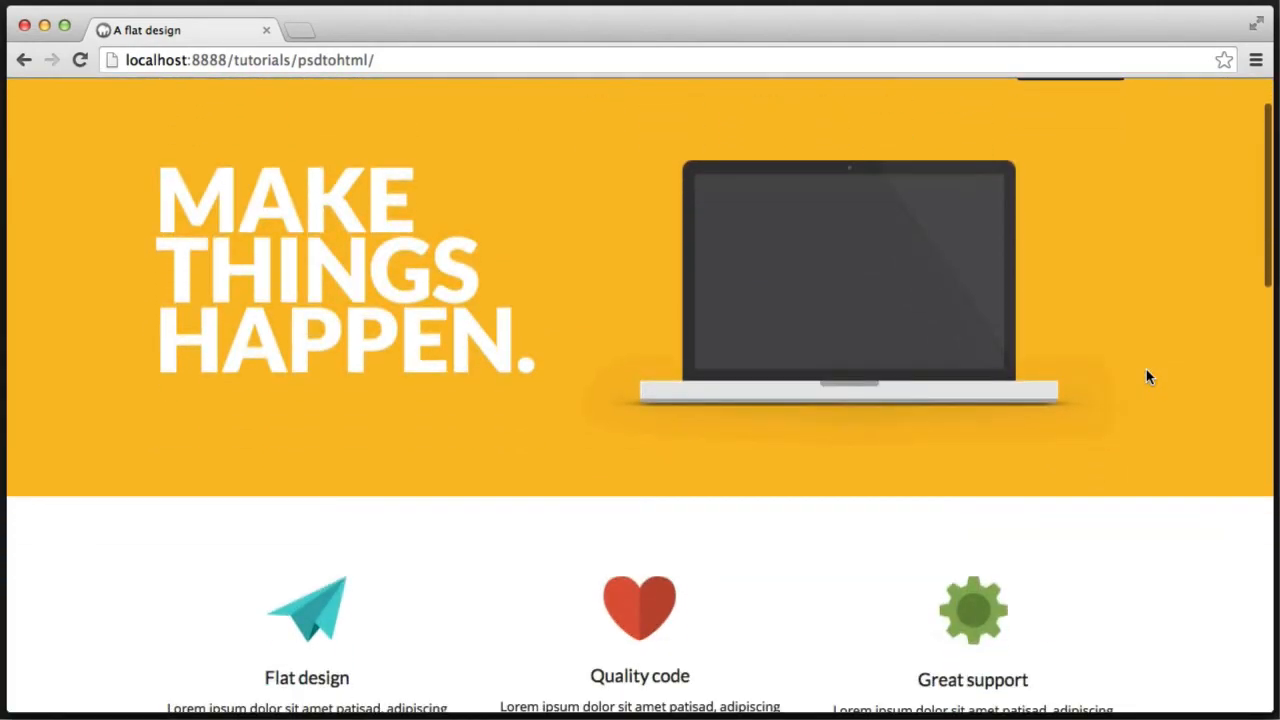
scroll(down, 3)
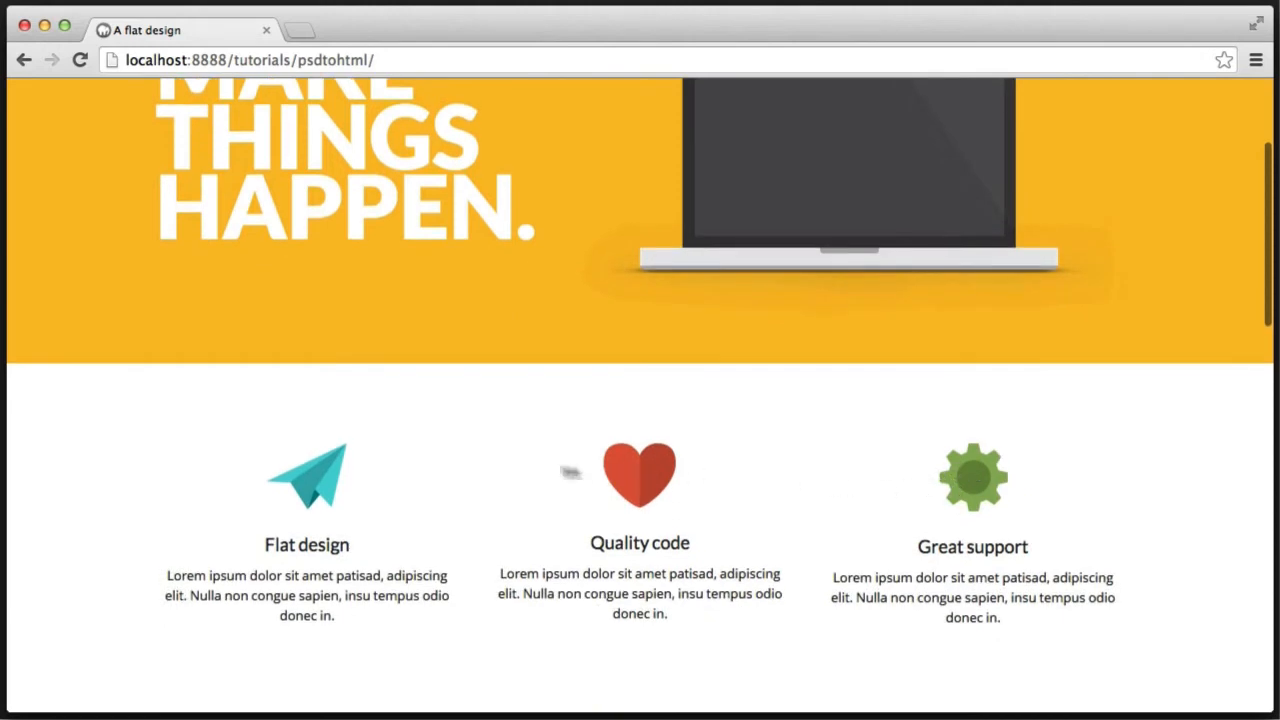
scroll(up, 3)
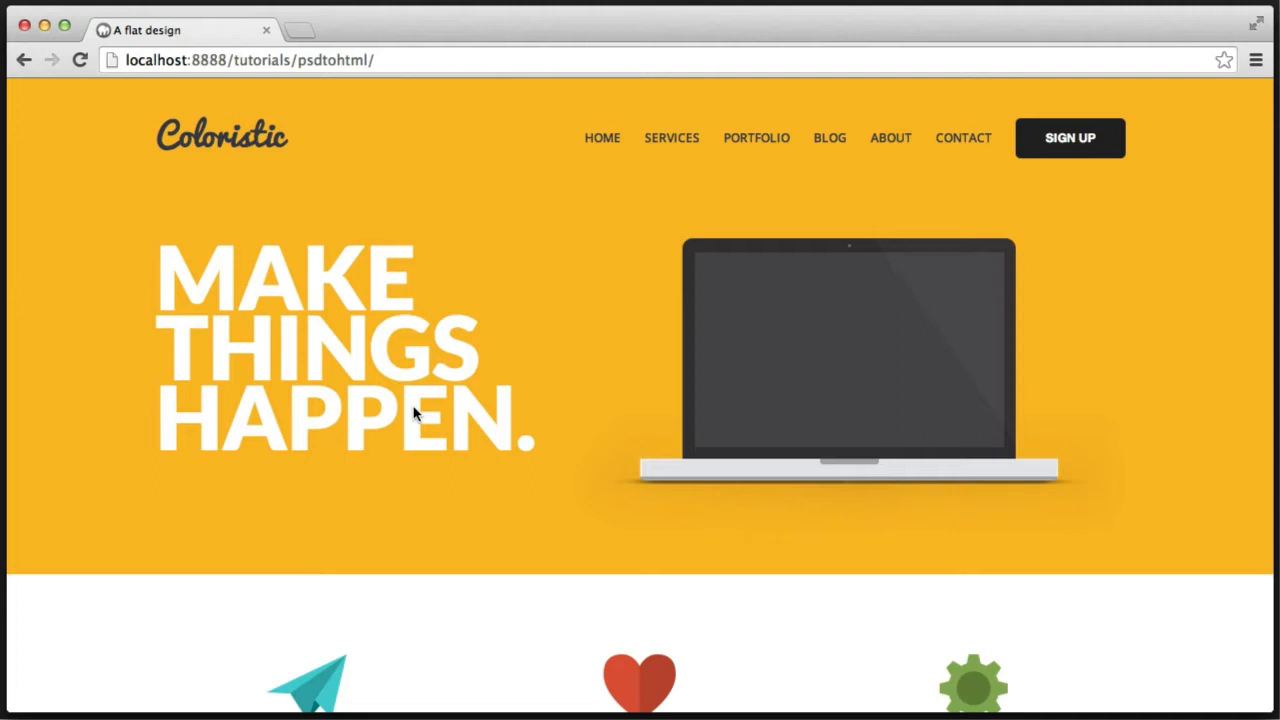
mouse_move(515, 412)
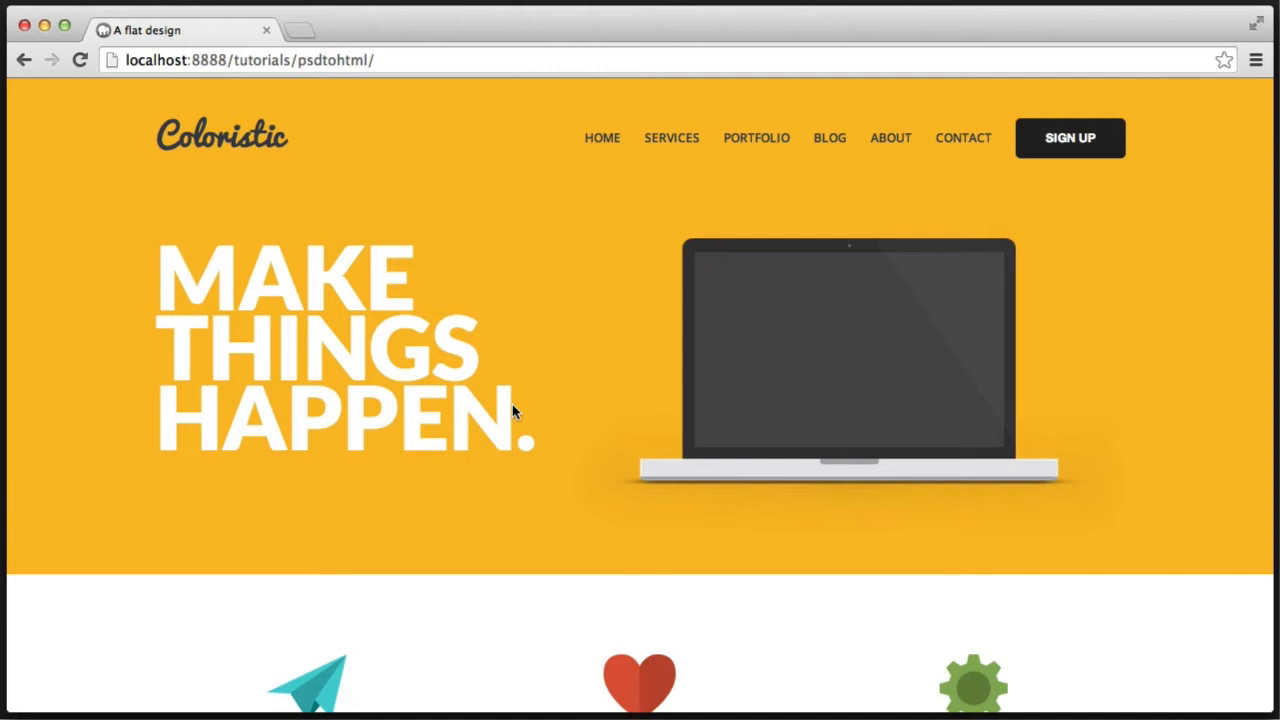
mouse_move(202, 200)
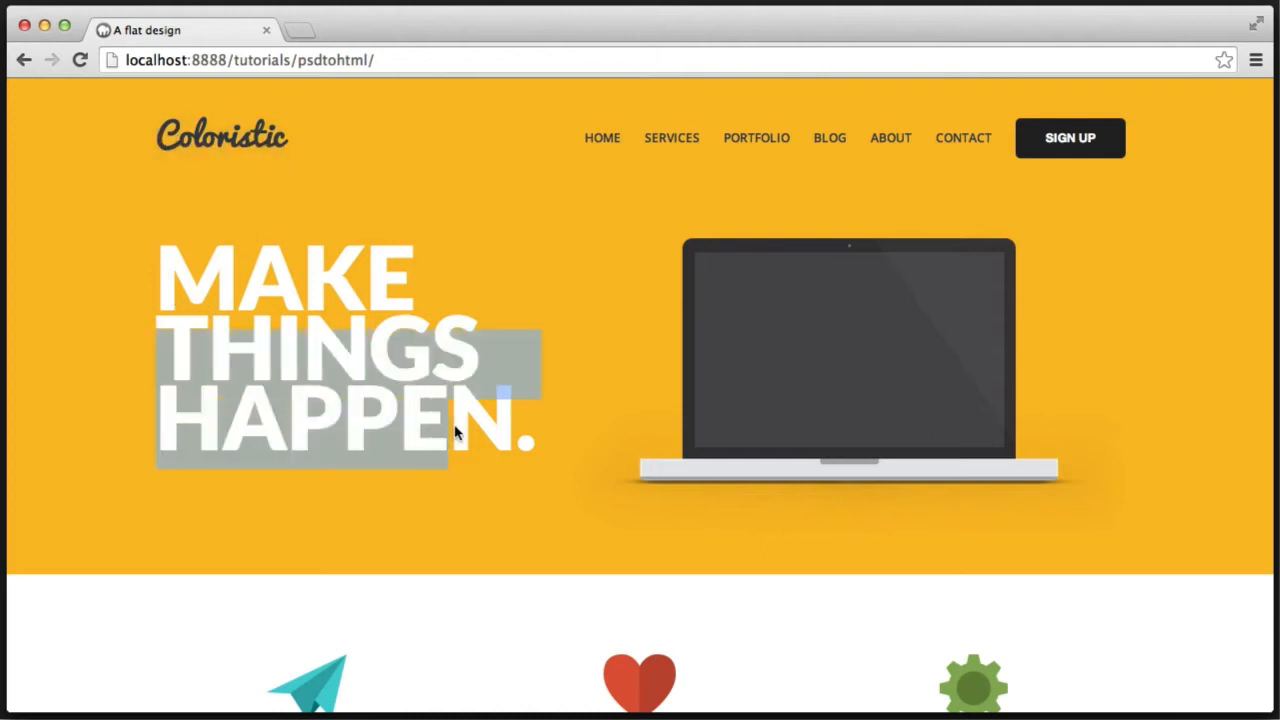
mouse_move(592, 276)
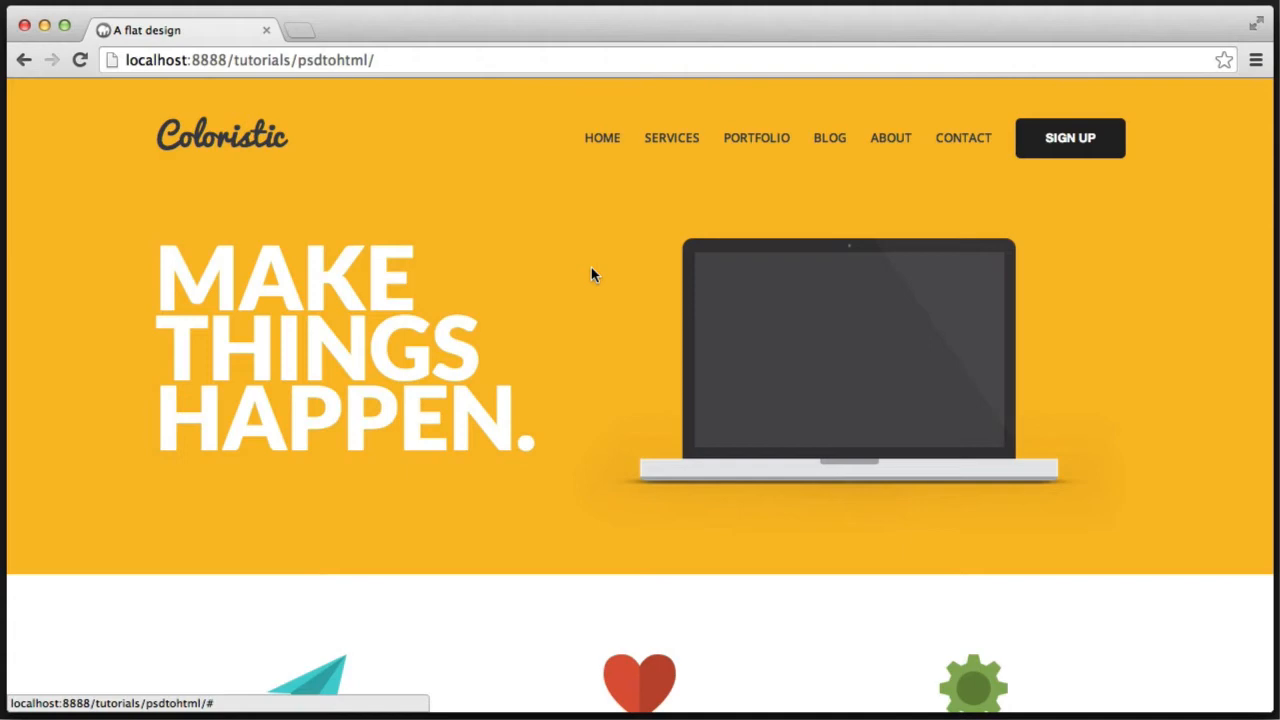
scroll(down, 3)
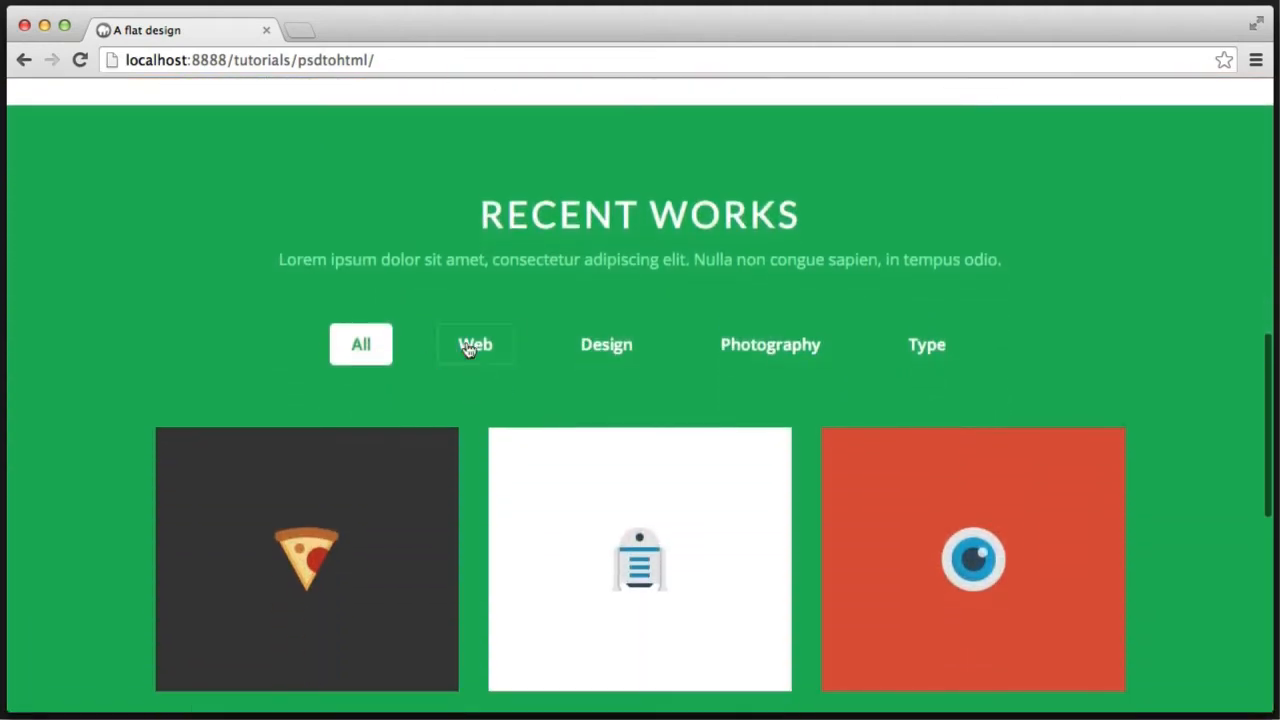
mouse_move(1256, 408)
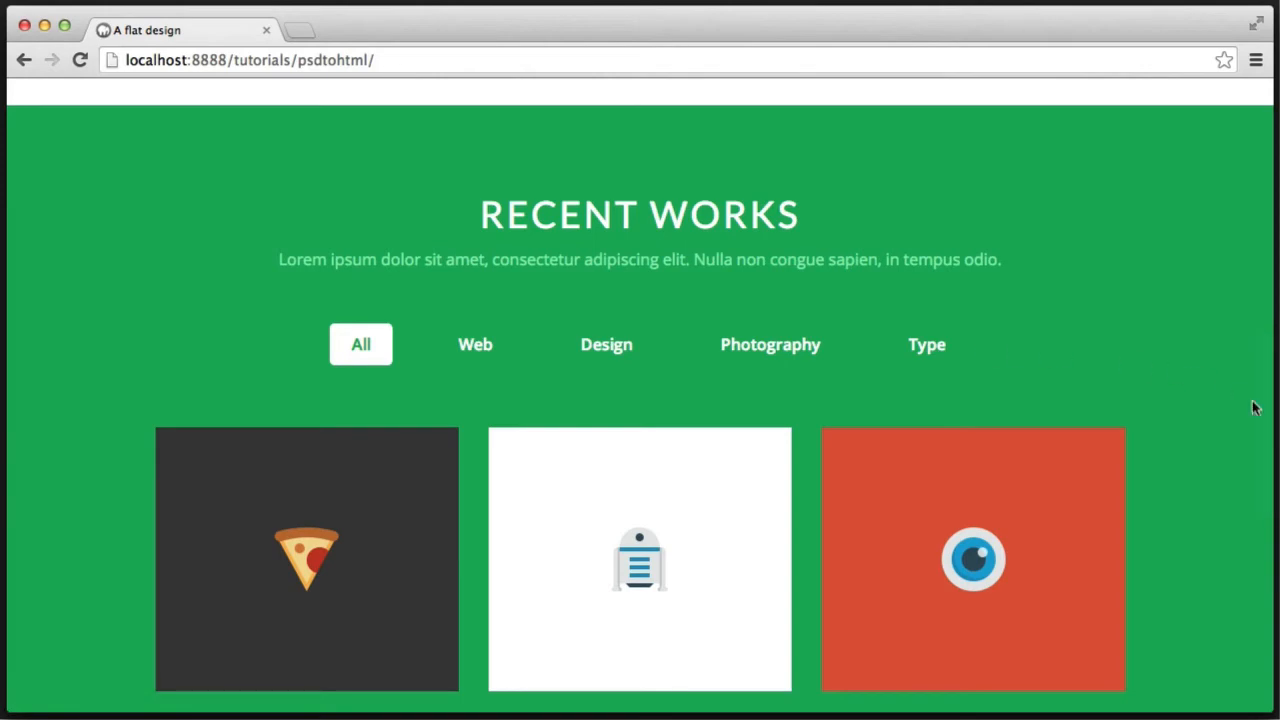
scroll(up, 3)
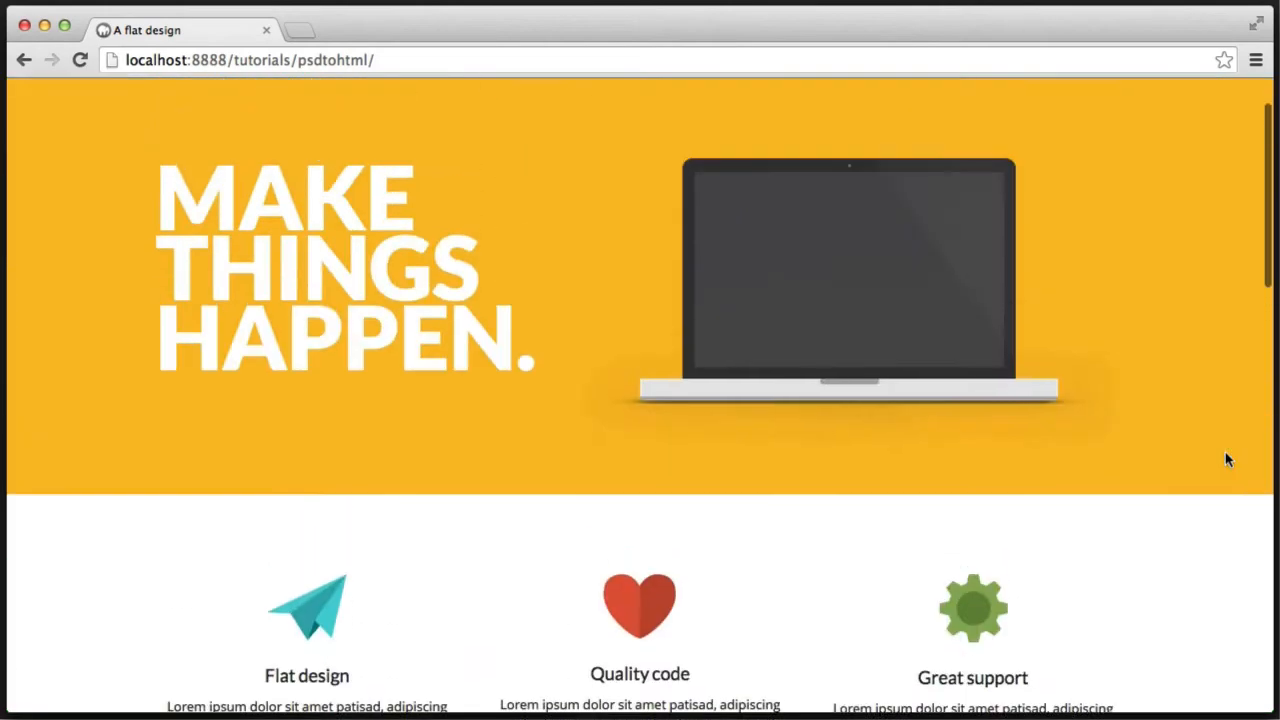
scroll(up, 3)
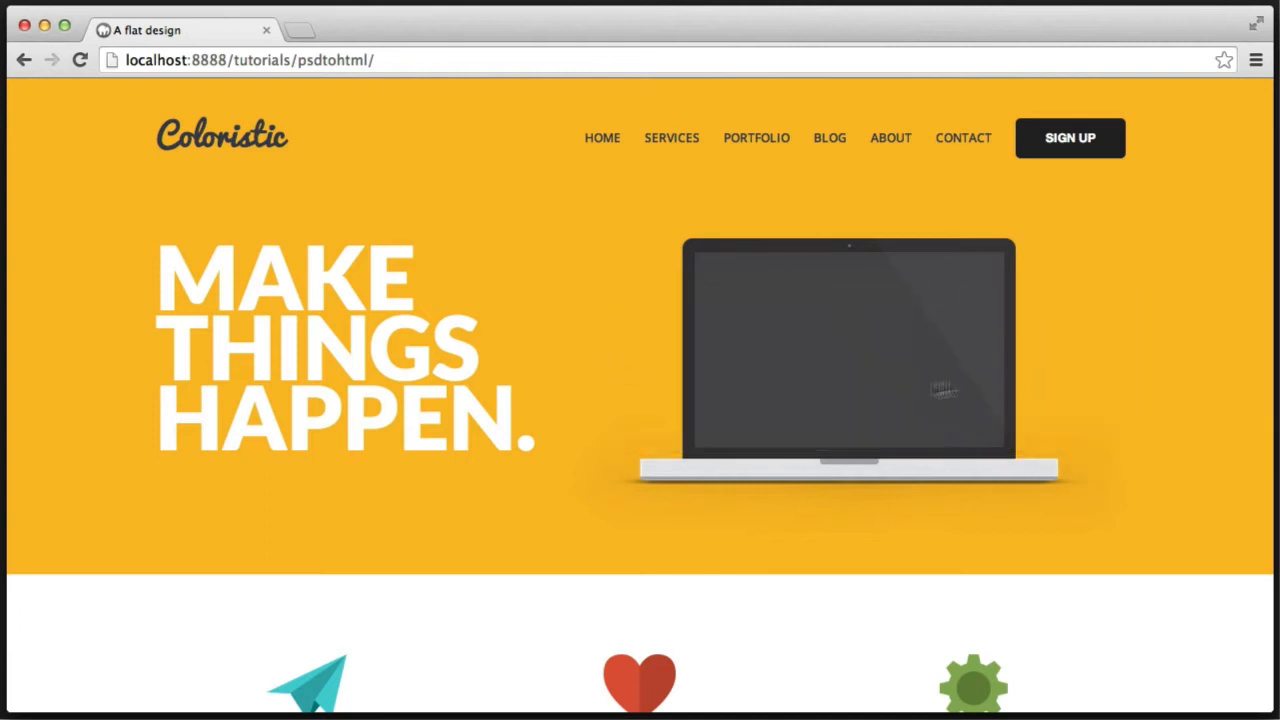
mouse_move(752, 343)
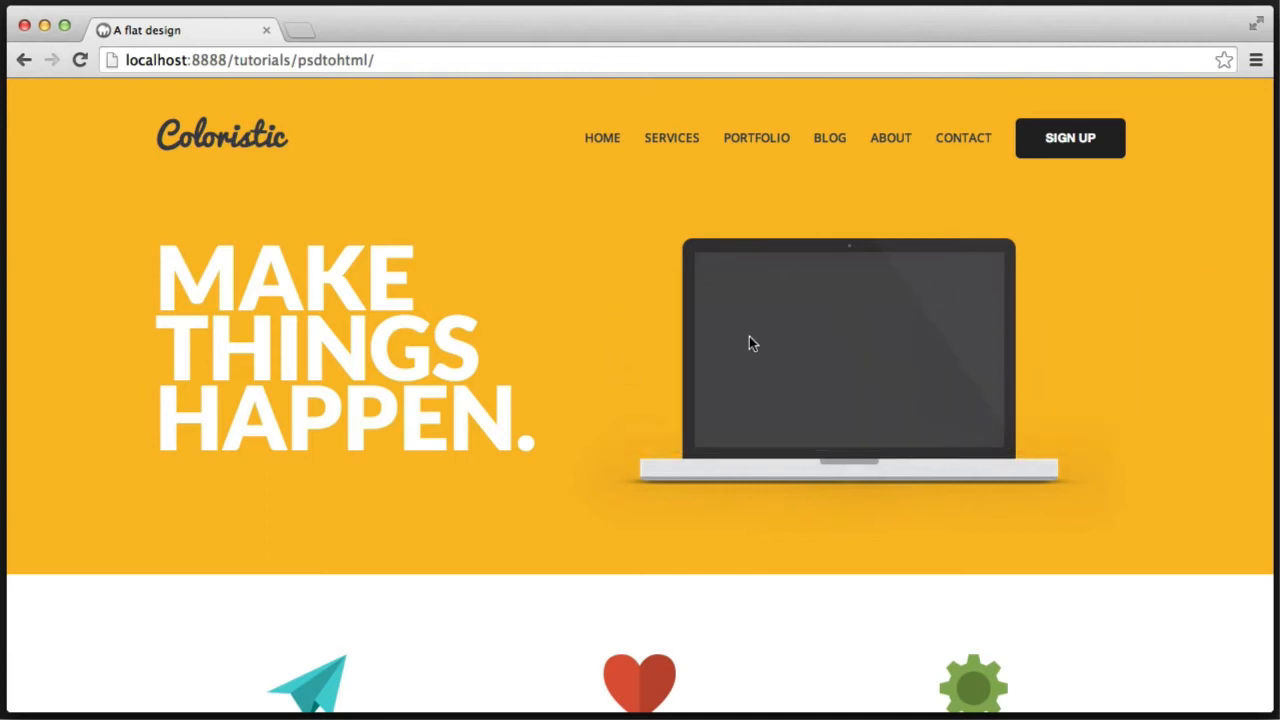
scroll(down, 3)
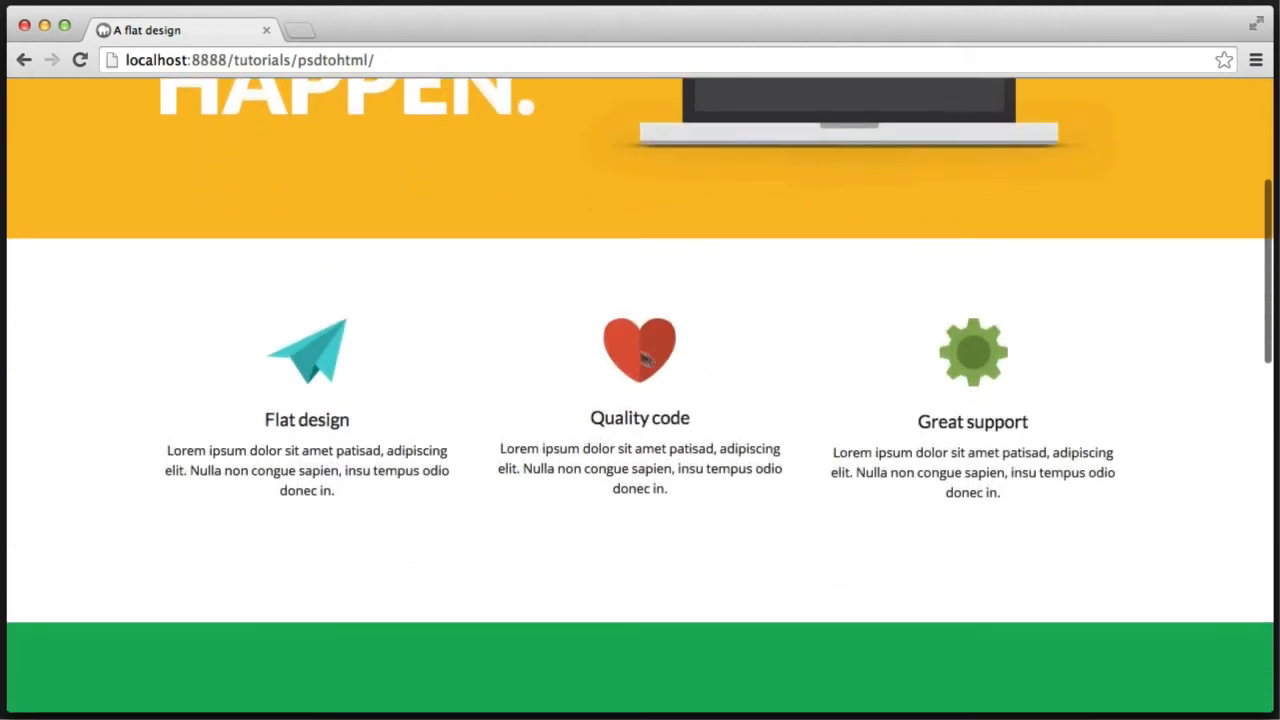
scroll(up, 3)
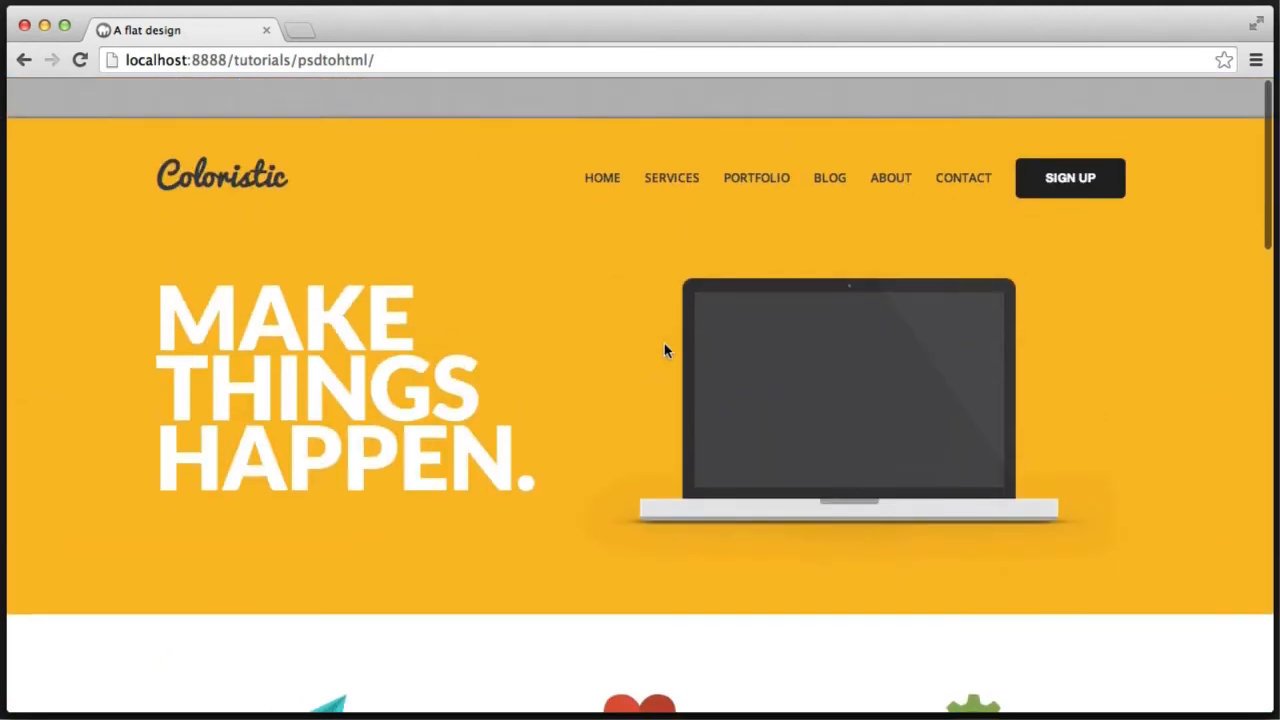
scroll(down, 3)
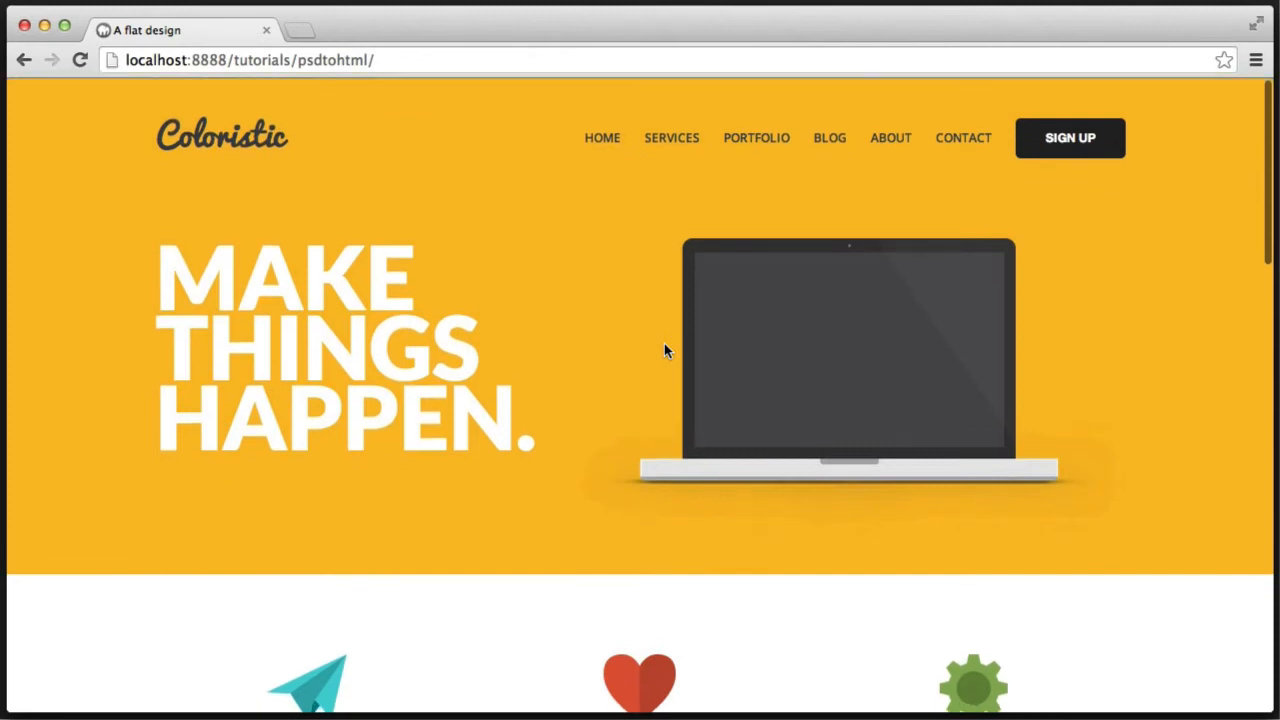
scroll(down, 3)
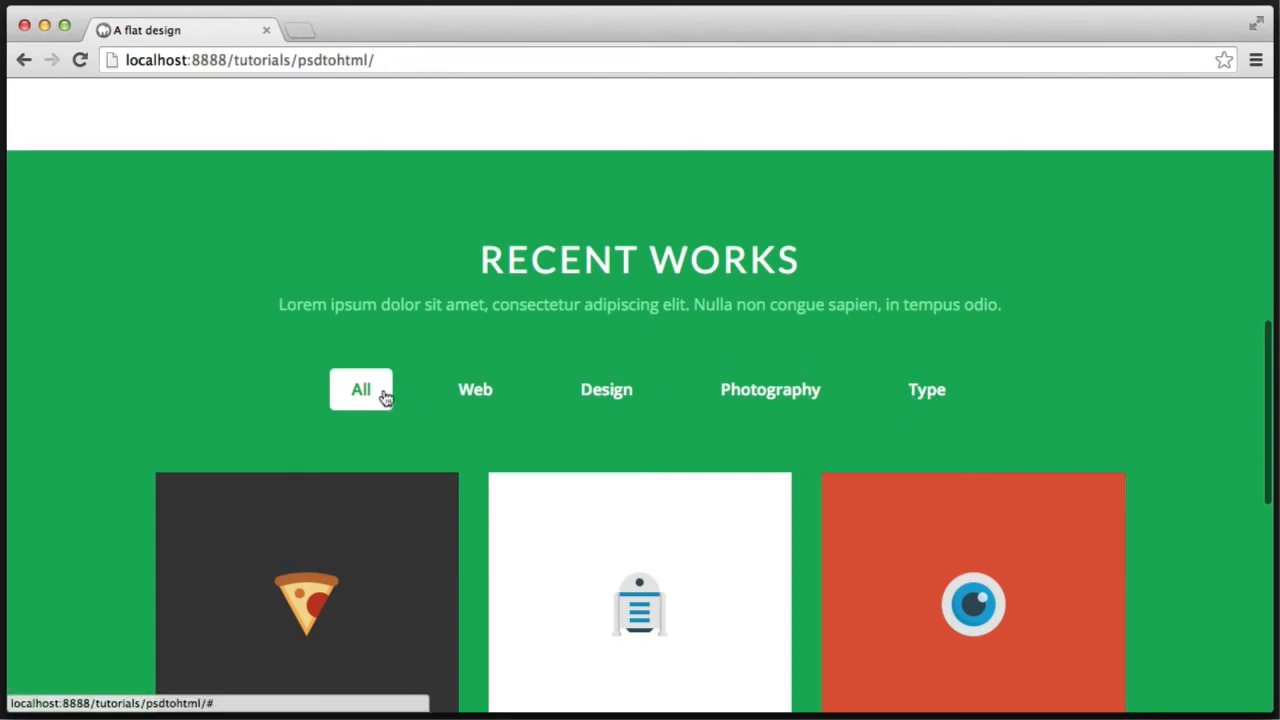
mouse_move(926, 389)
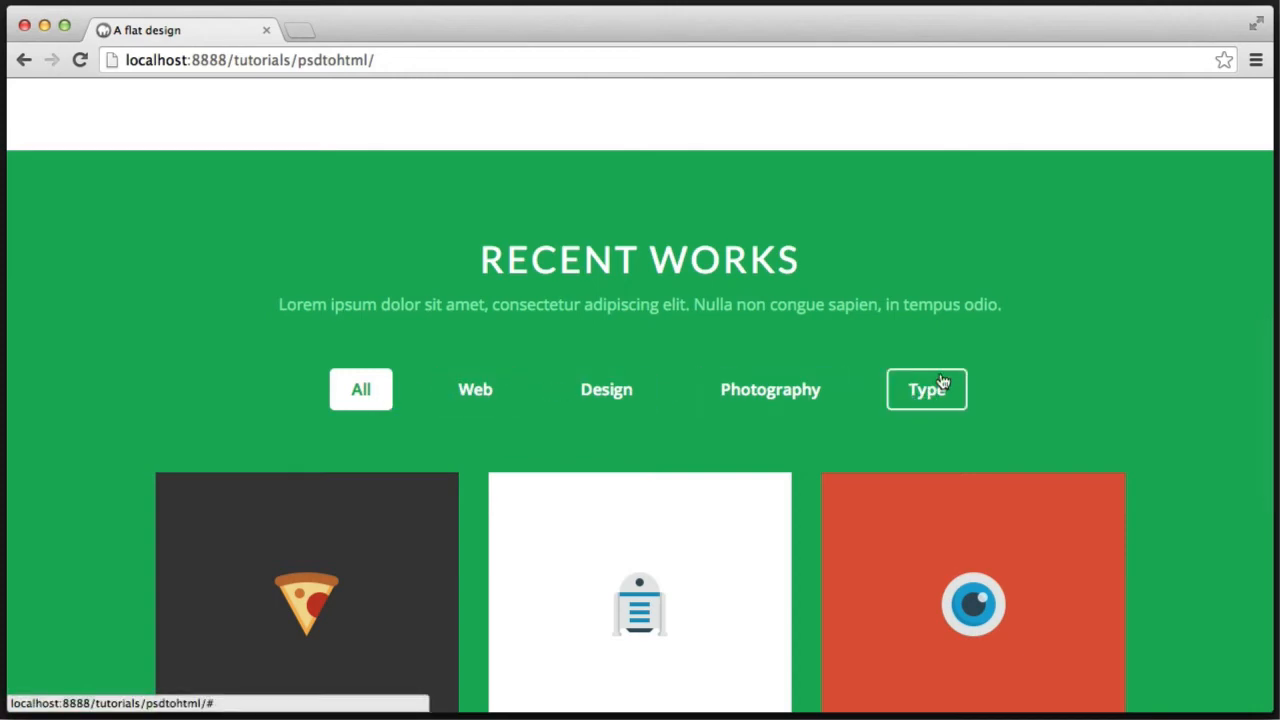
scroll(up, 3)
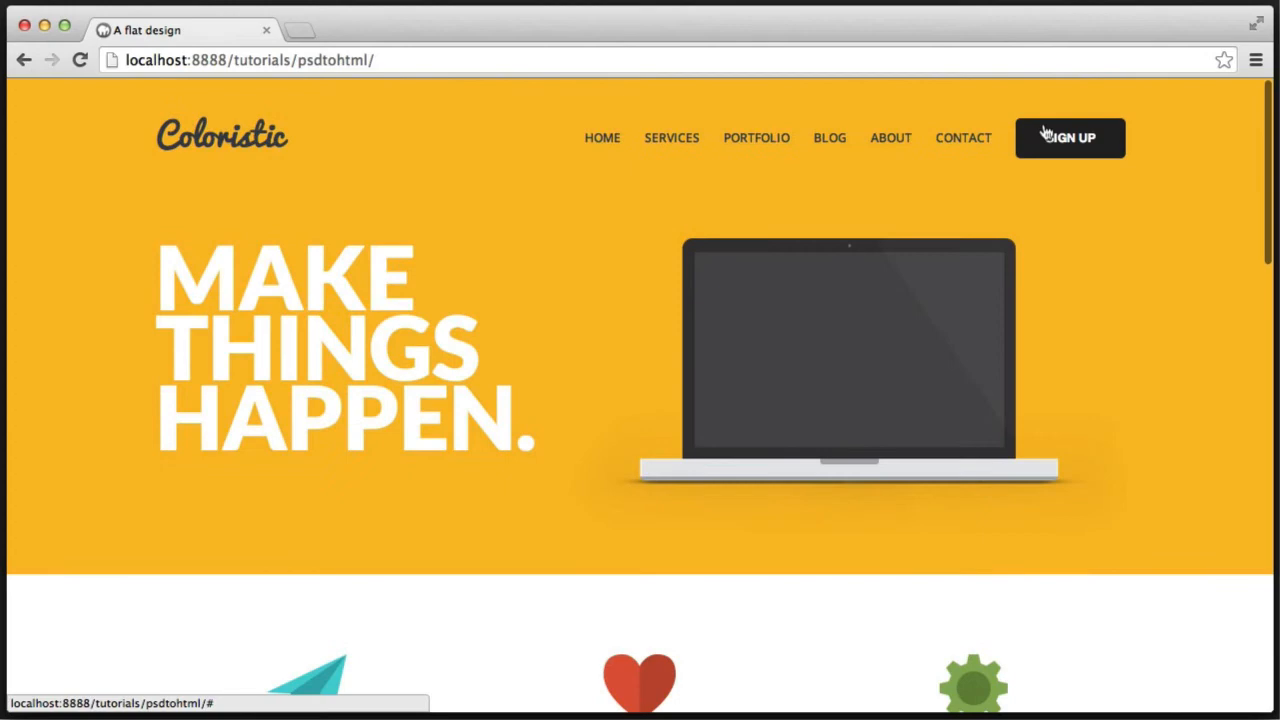
scroll(down, 3)
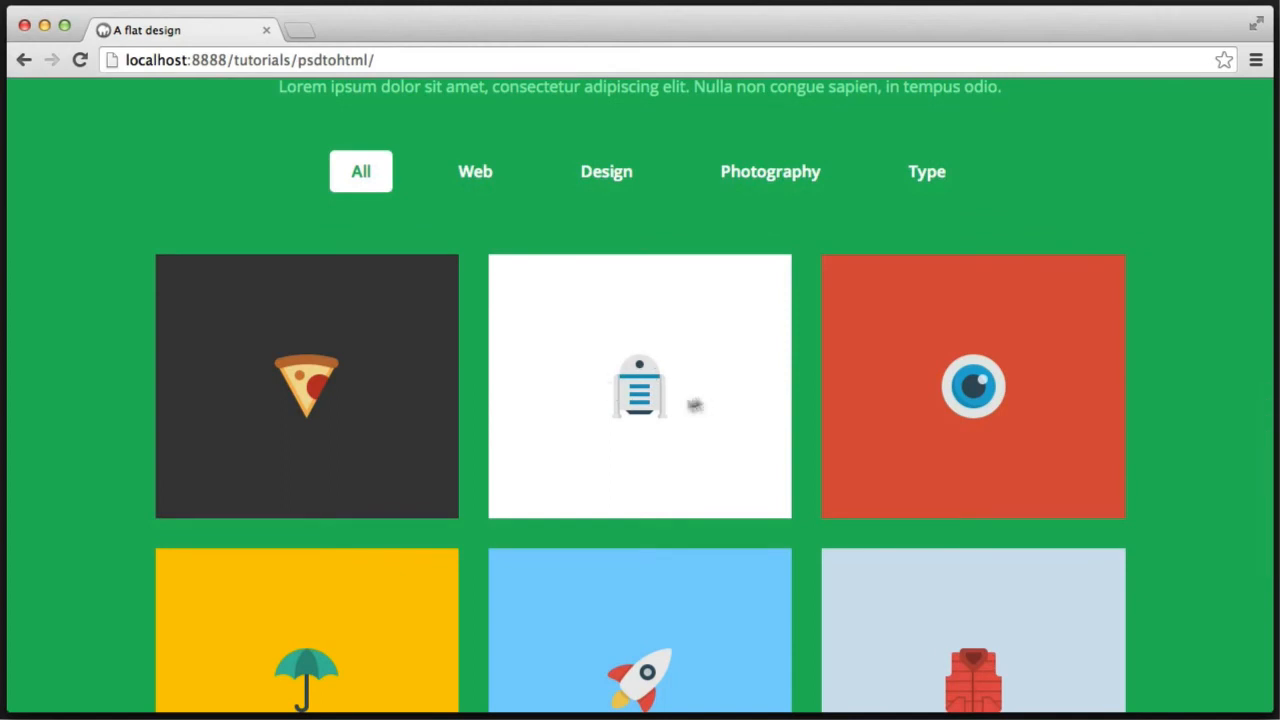
mouse_move(978, 326)
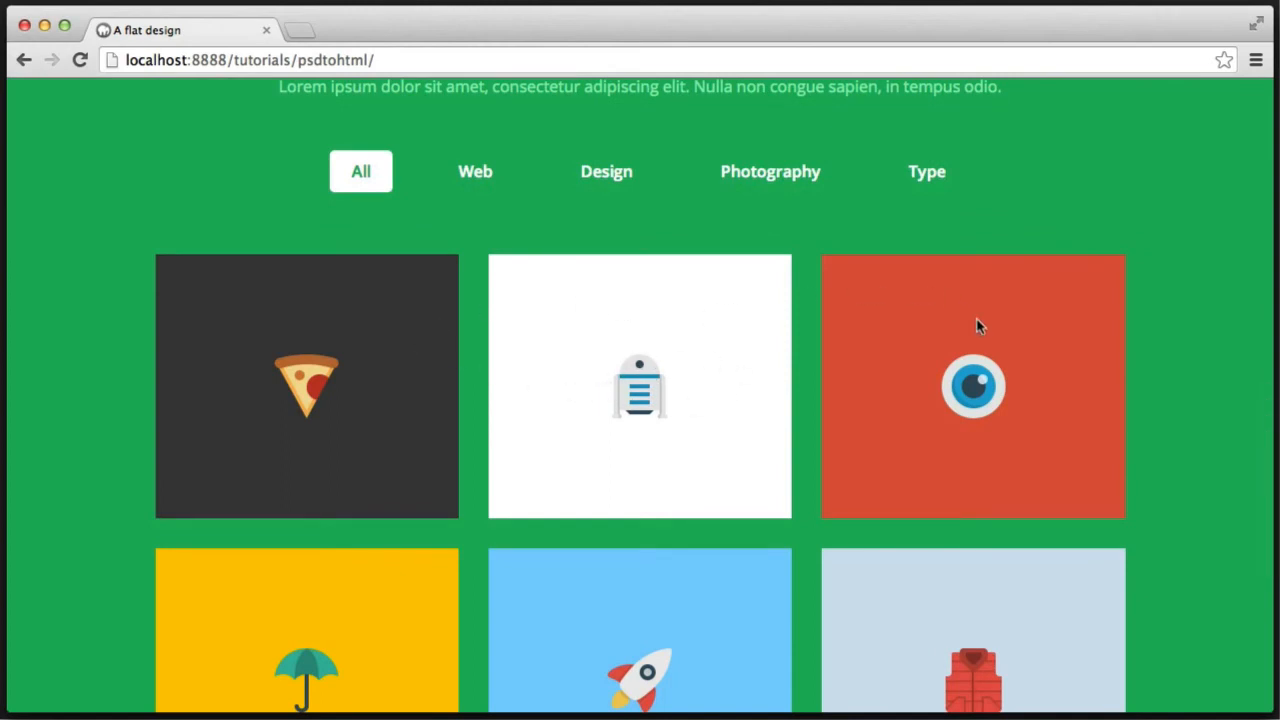
mouse_move(638, 588)
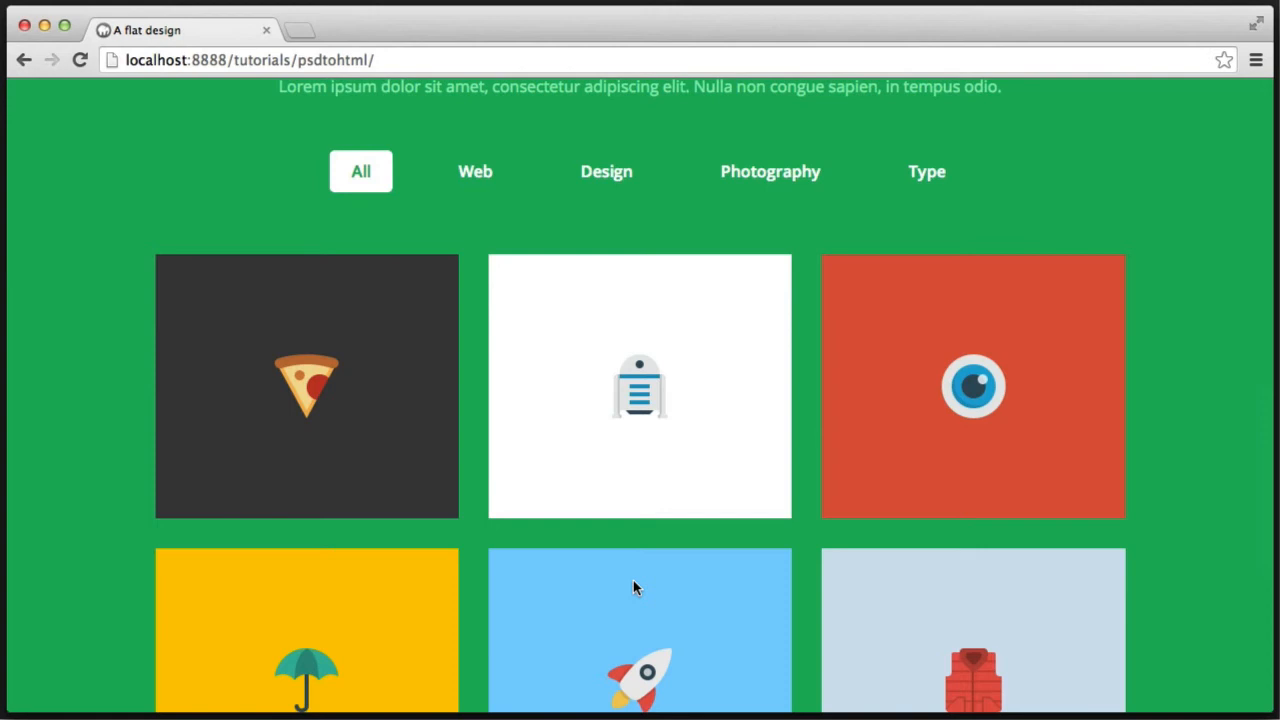
scroll(down, 3)
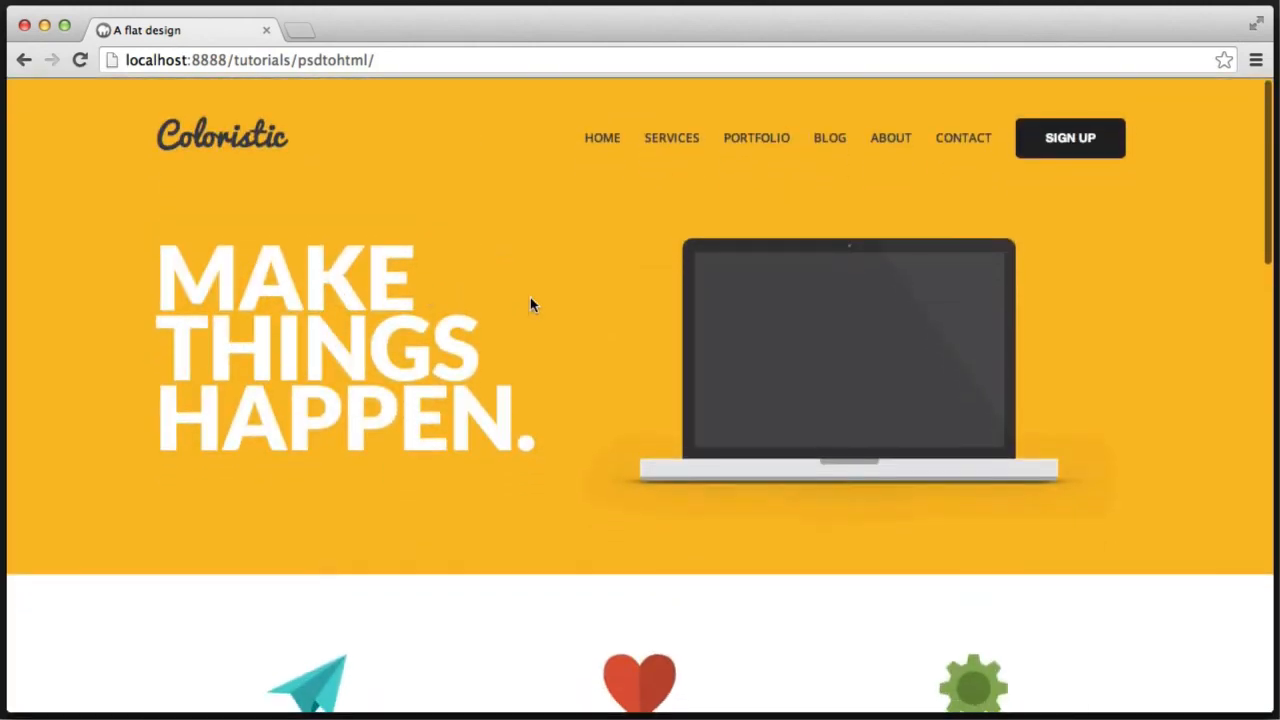
scroll(down, 3)
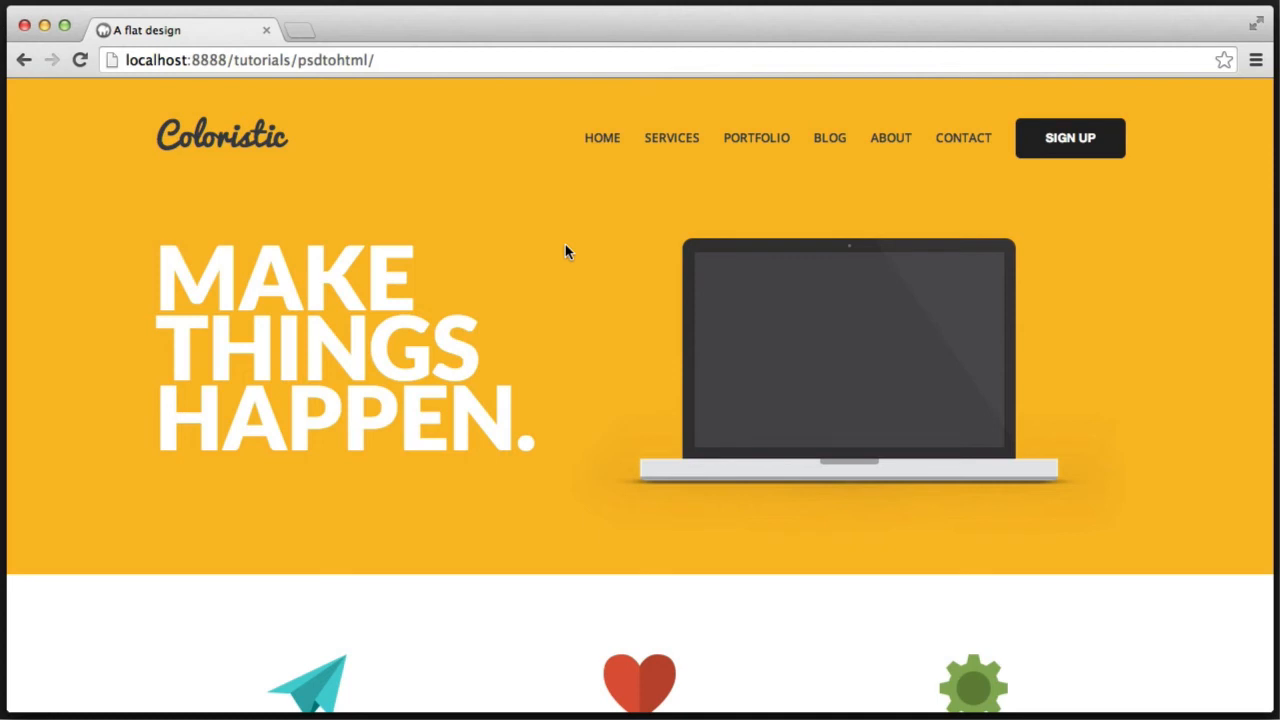
scroll(down, 3)
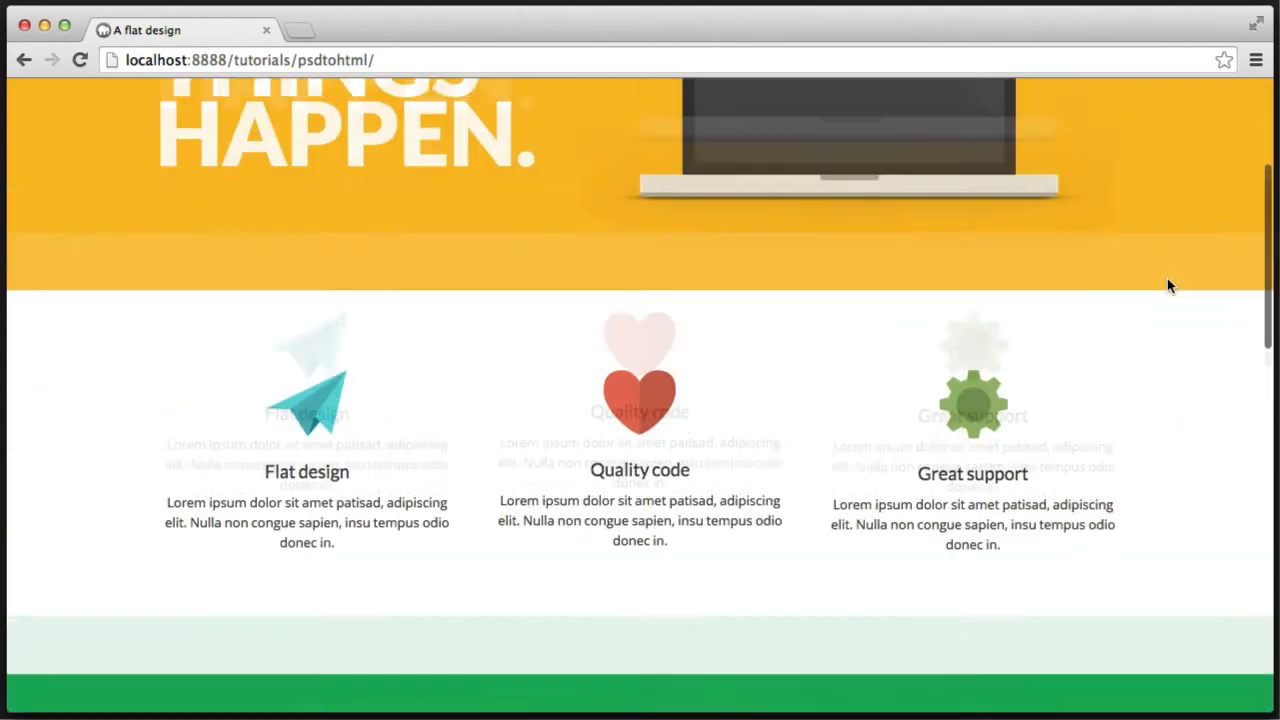
scroll(up, 3)
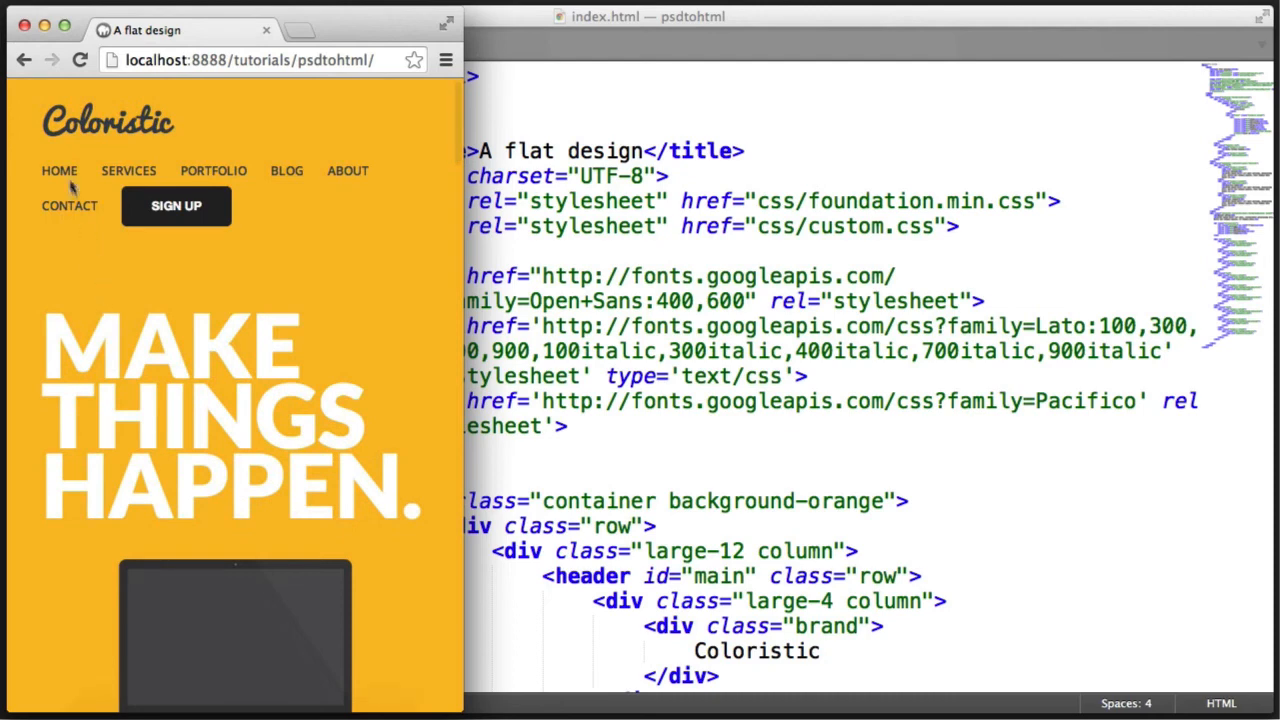
mouse_move(176, 206)
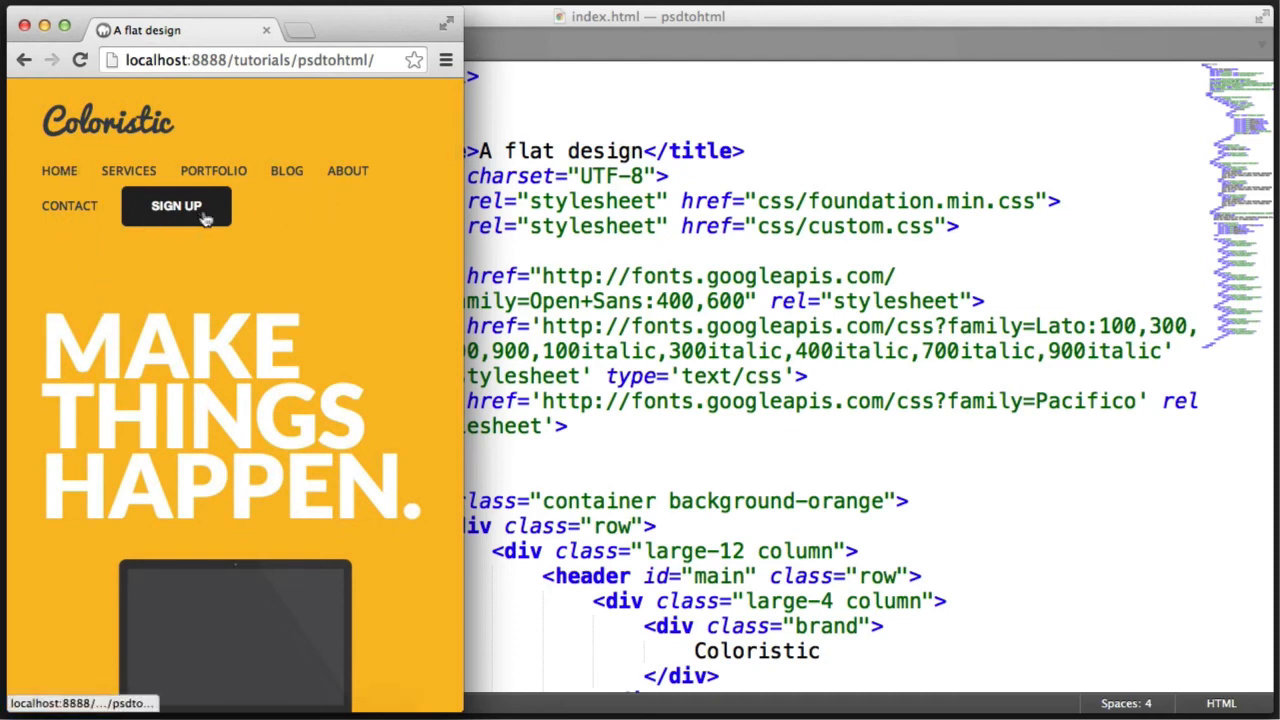
mouse_move(377, 194)
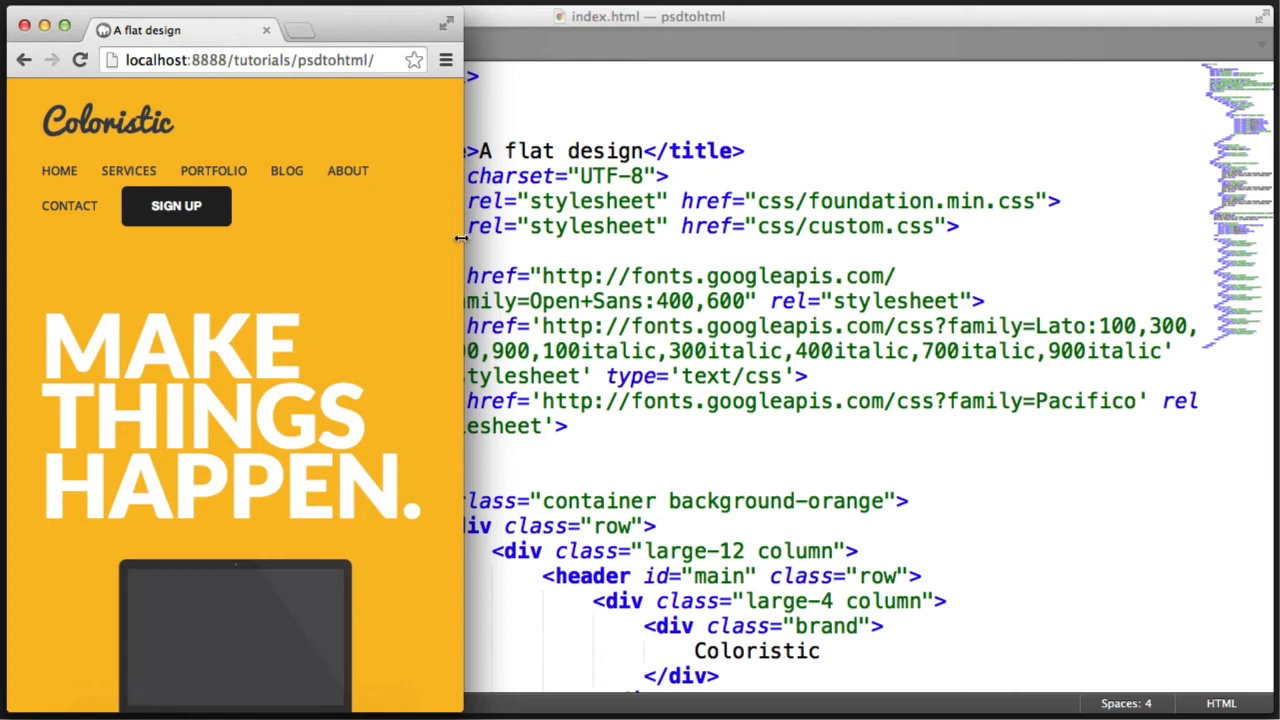
mouse_move(365, 277)
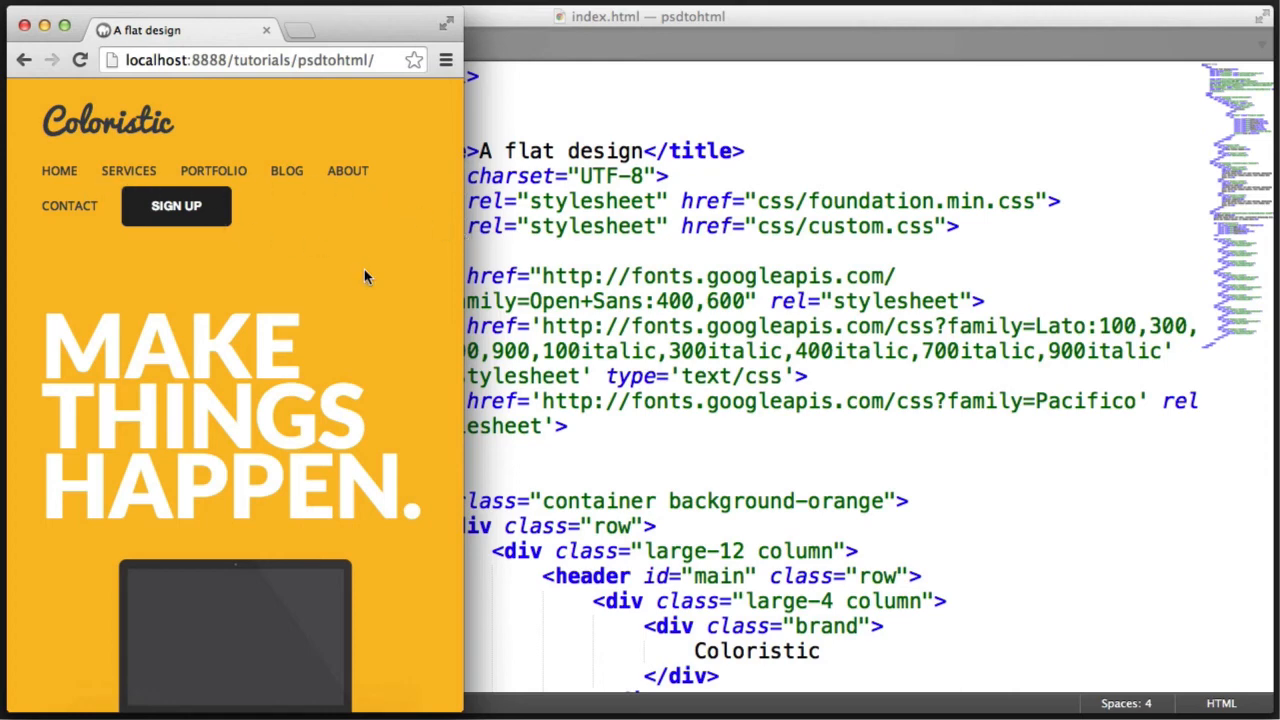
mouse_move(390, 310)
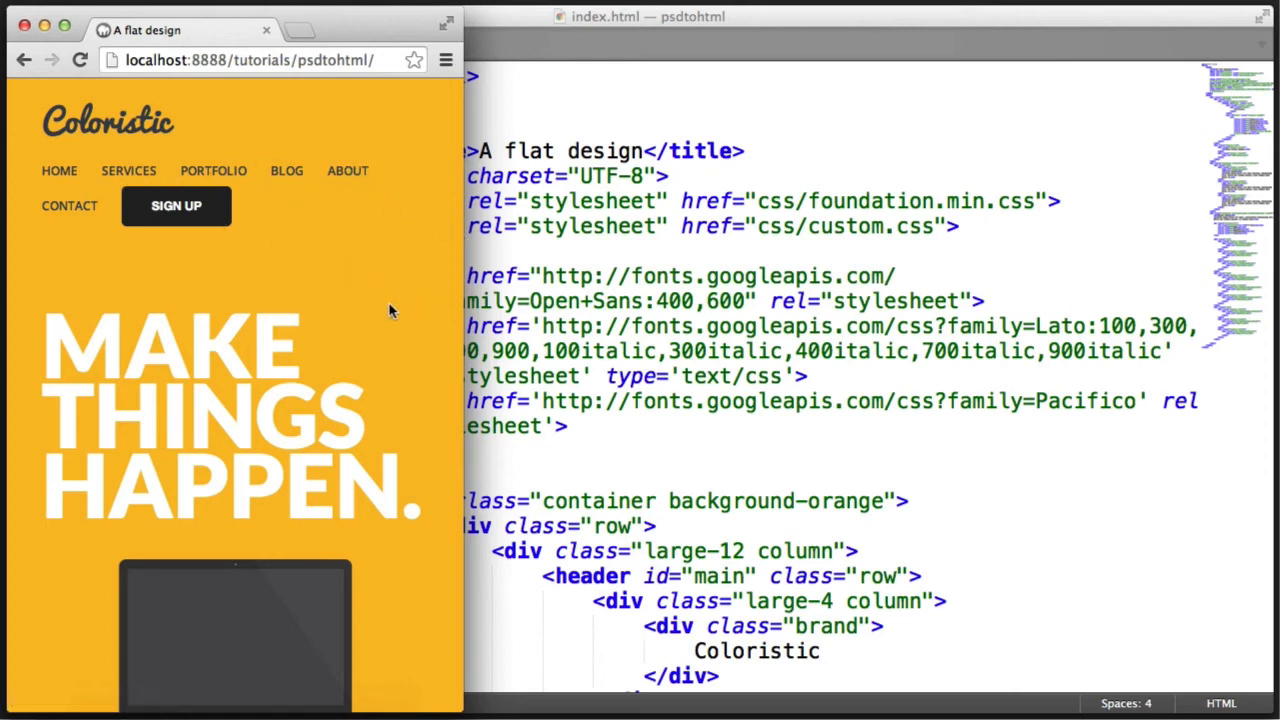
scroll(down, 3)
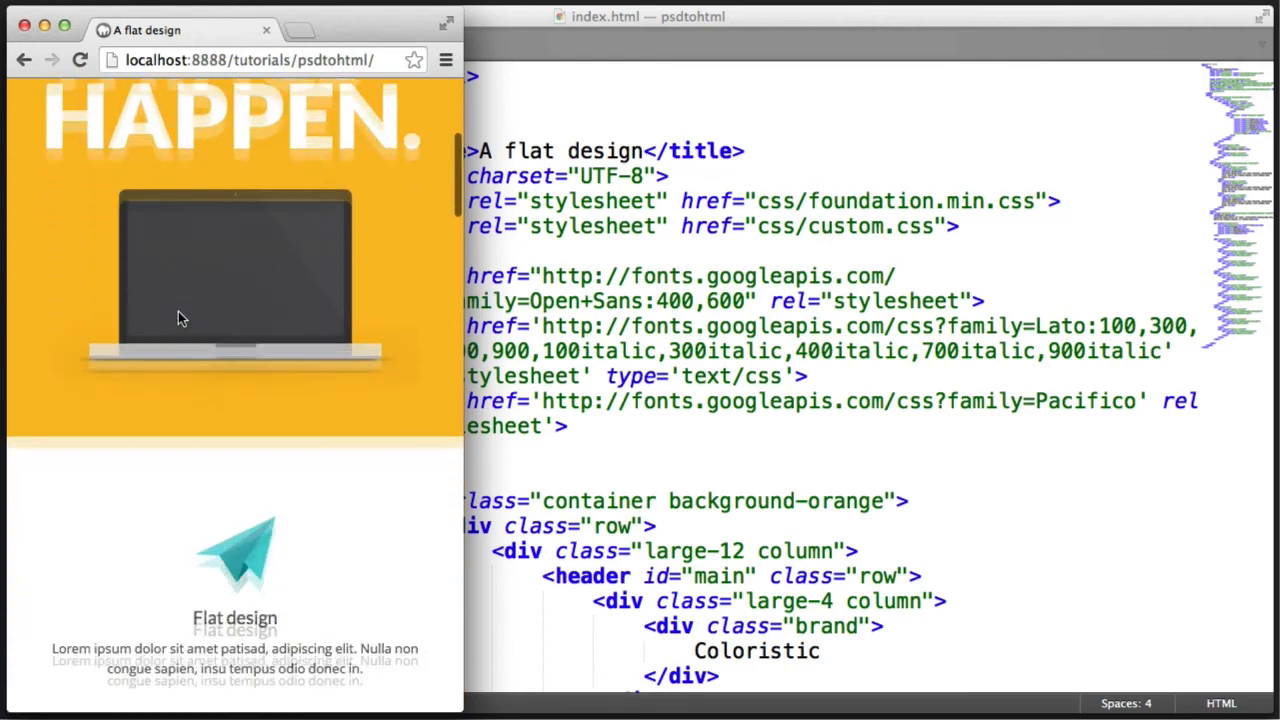
scroll(down, 3)
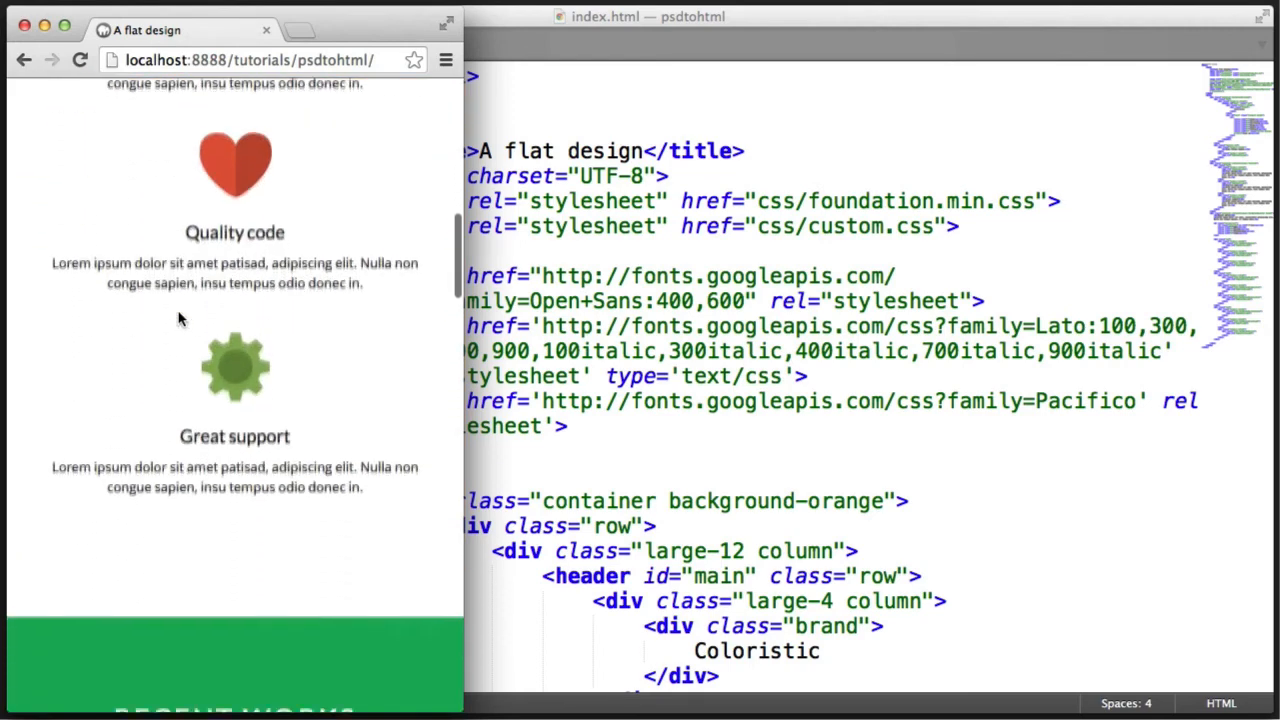
scroll(down, 3)
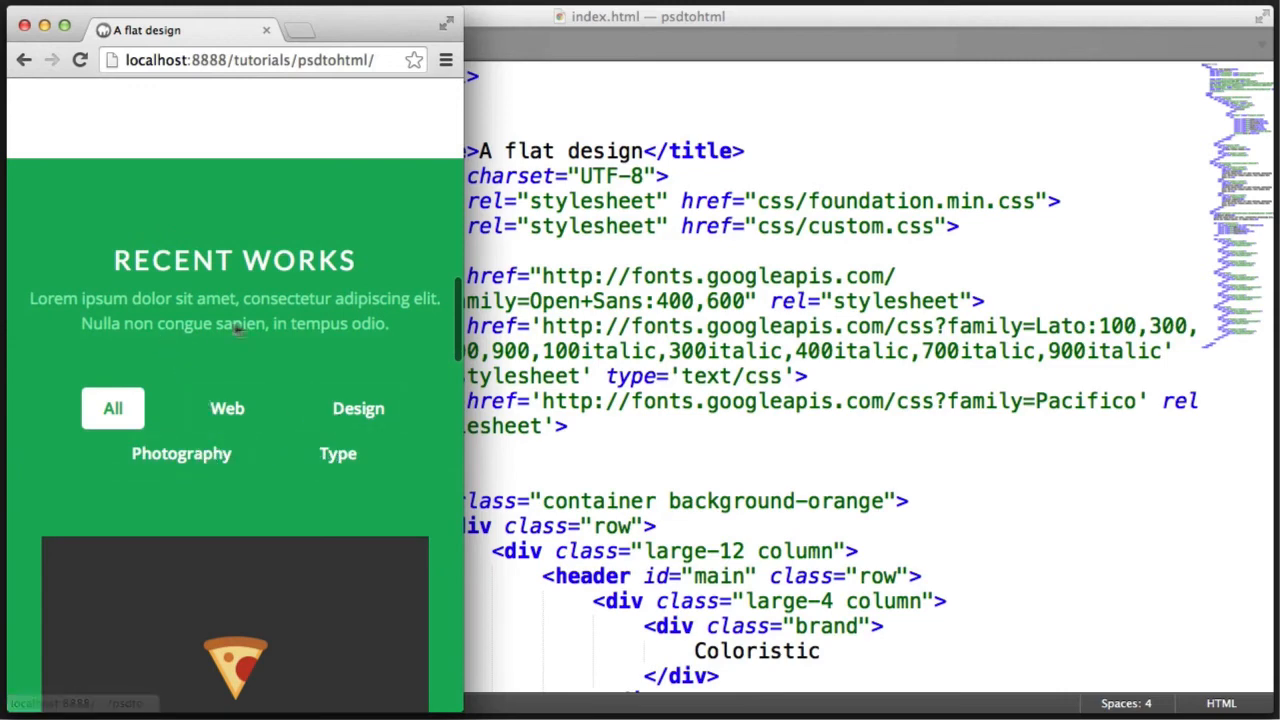
scroll(down, 3)
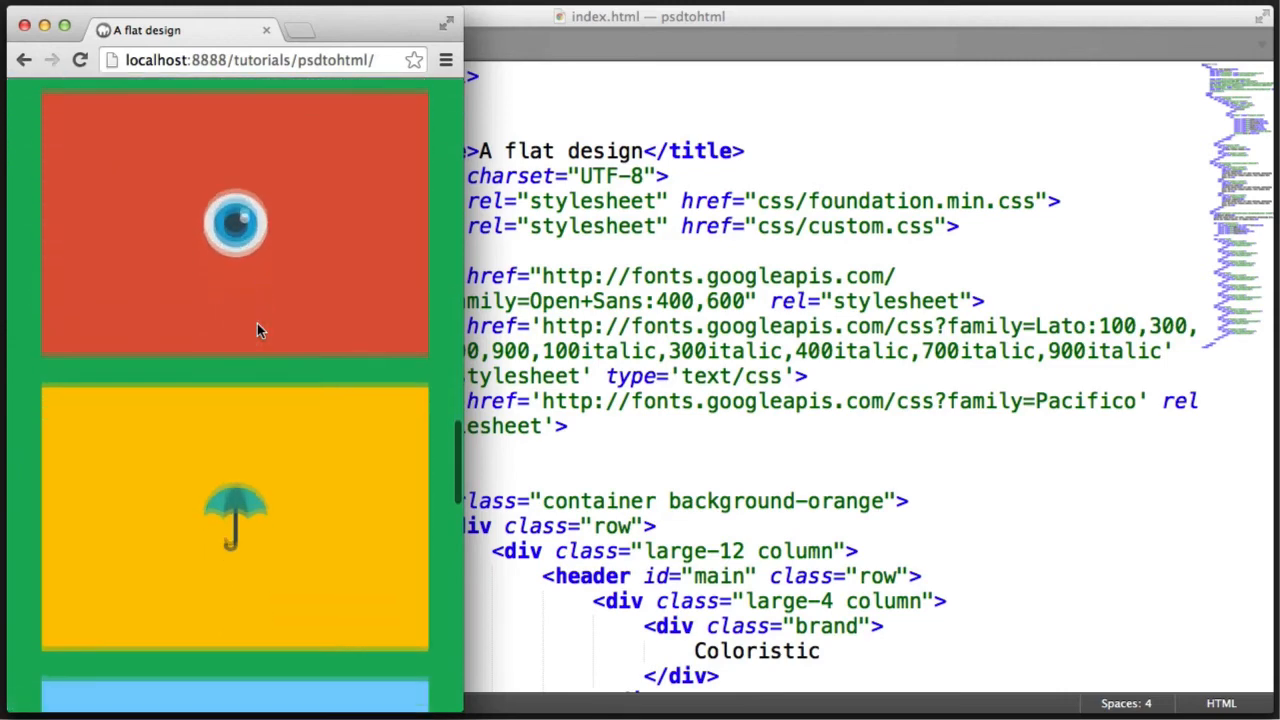
scroll(down, 3)
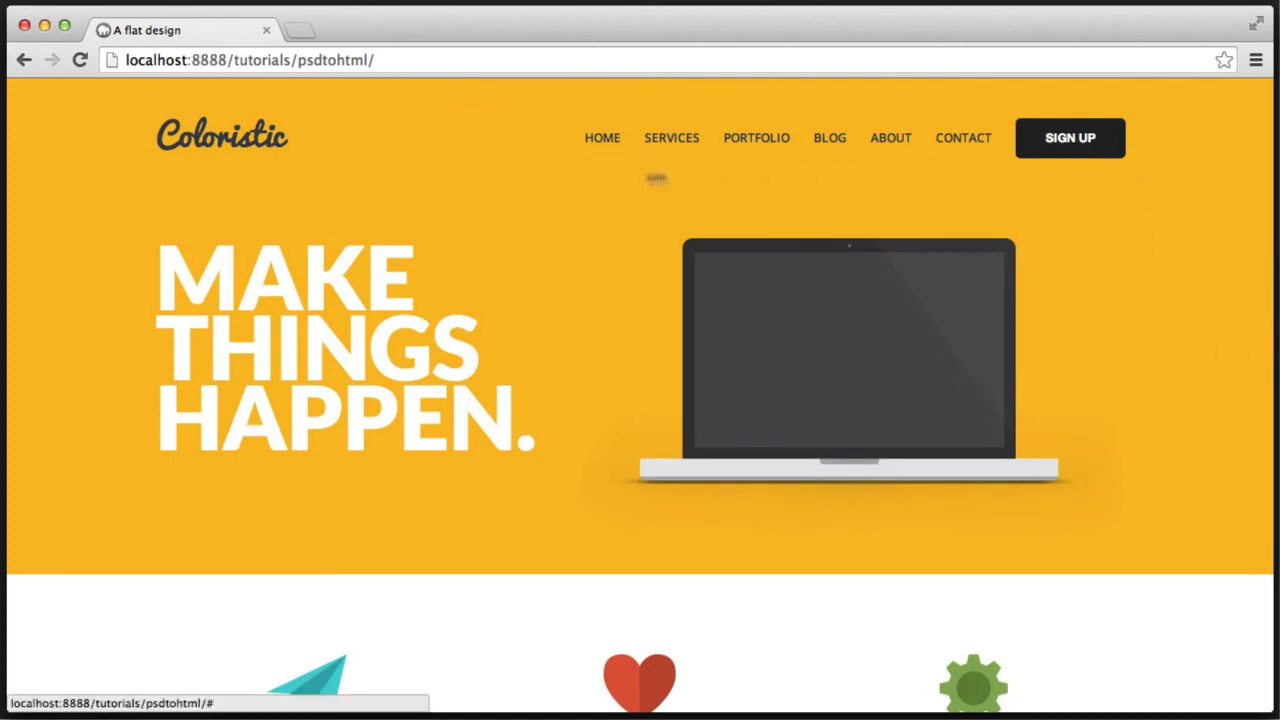
mouse_move(477, 233)
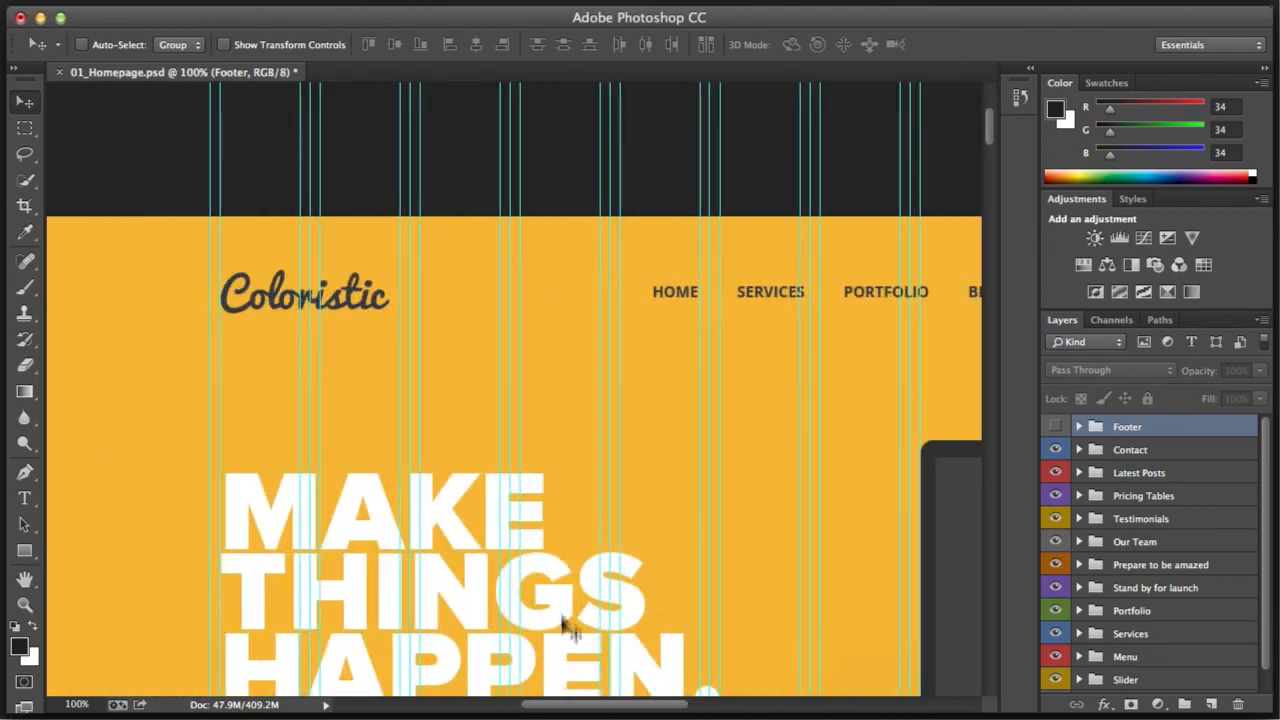
scroll(down, 3)
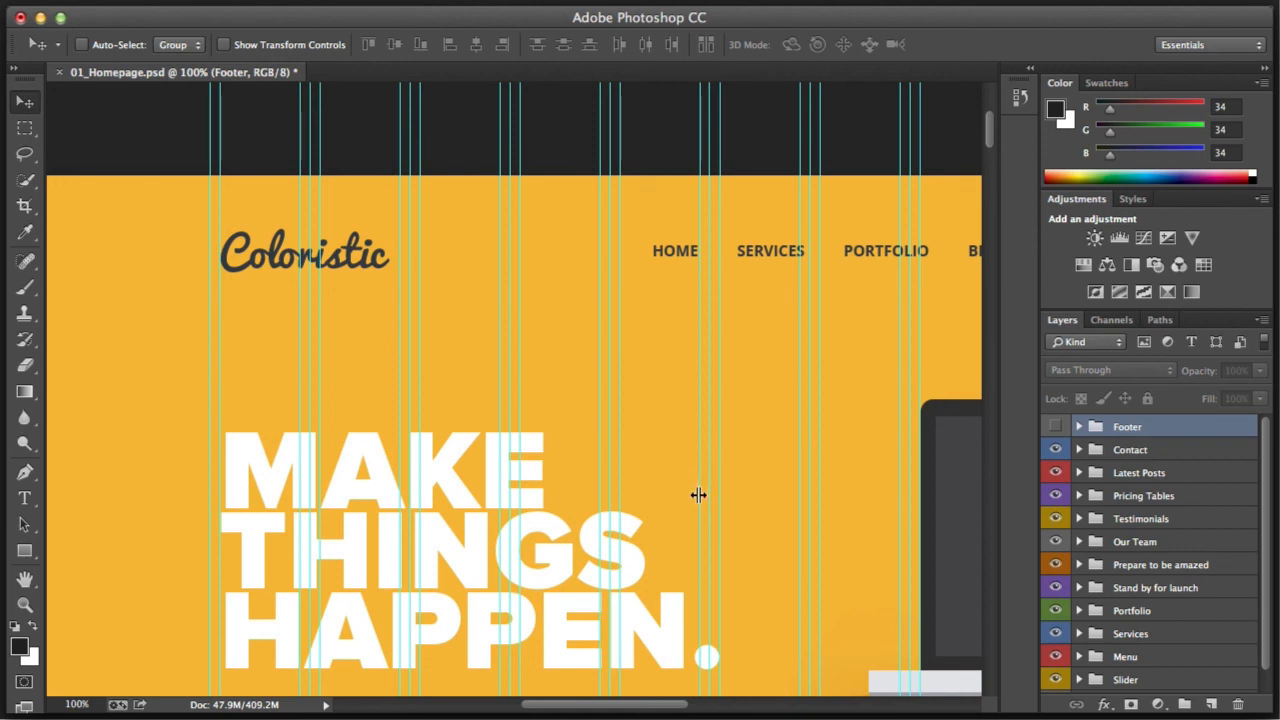
mouse_move(722, 523)
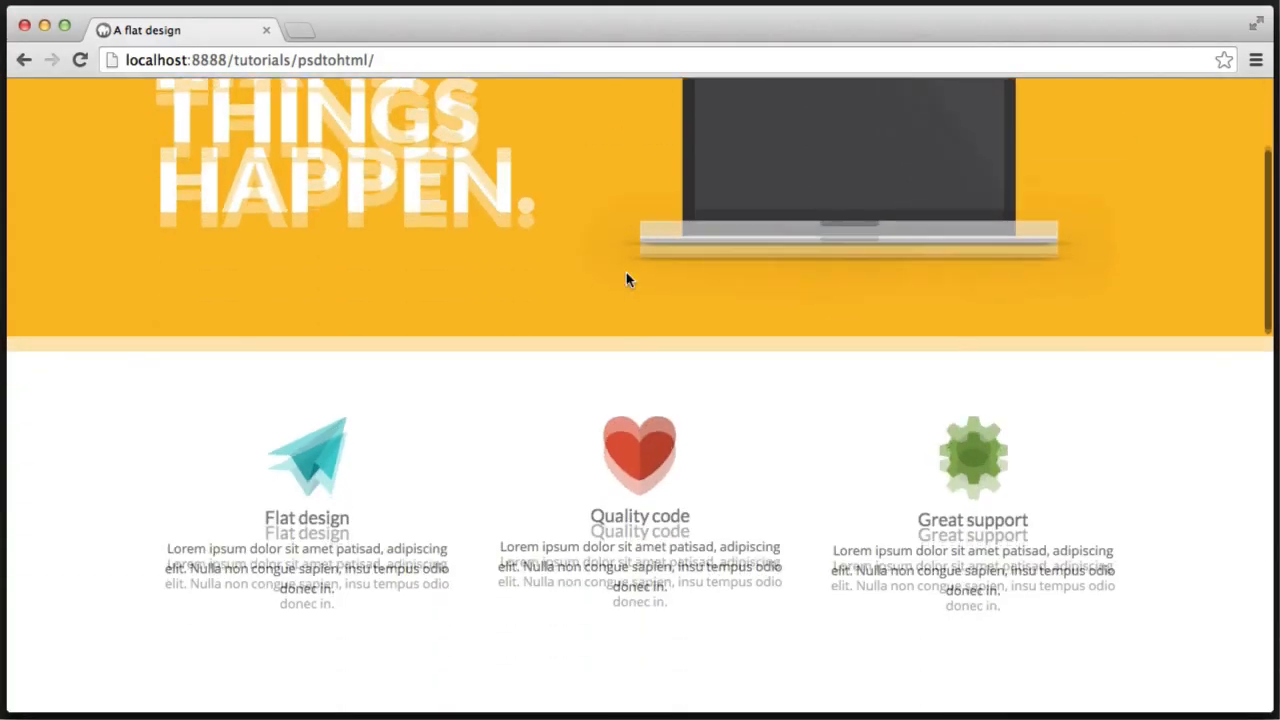
scroll(up, 3)
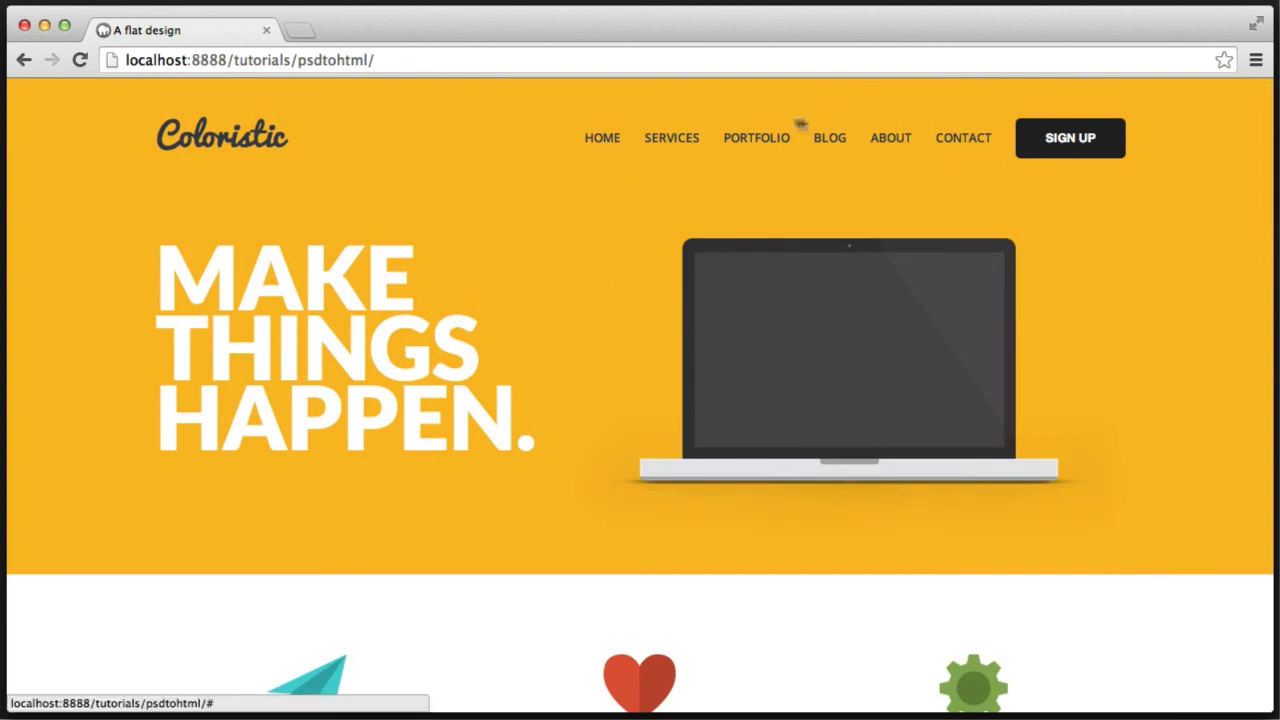
mouse_move(580, 310)
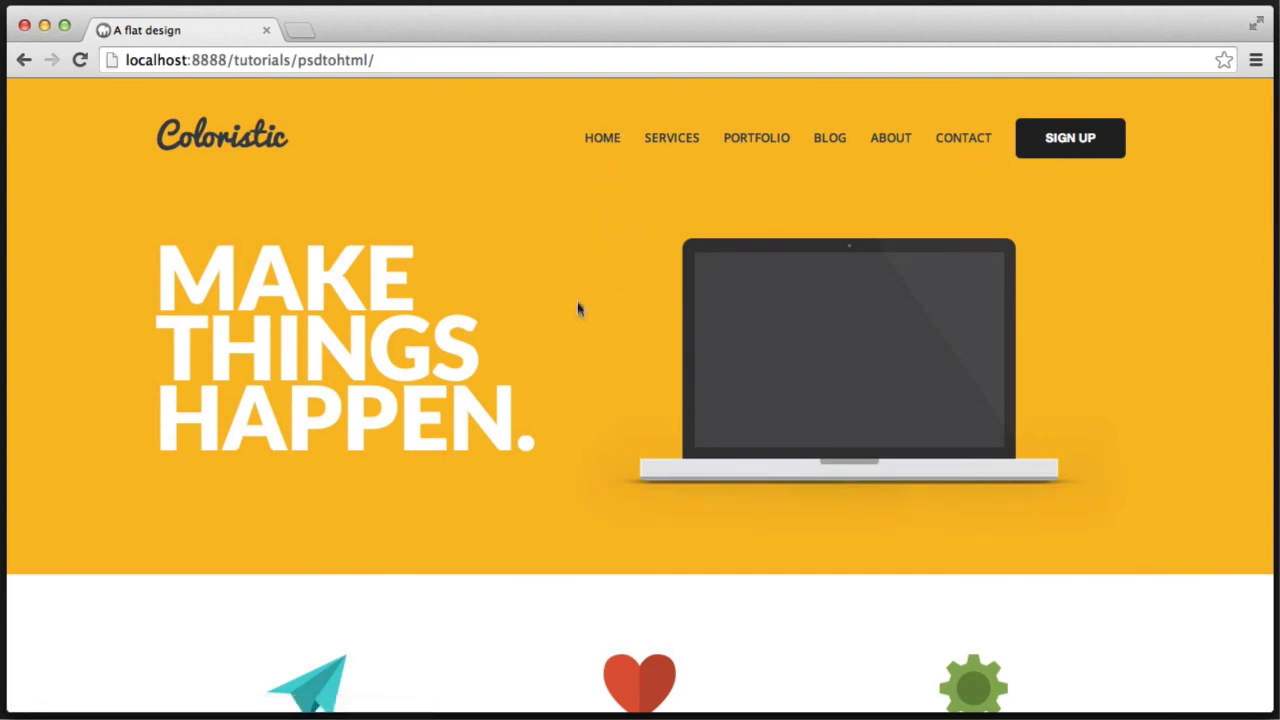
scroll(down, 3)
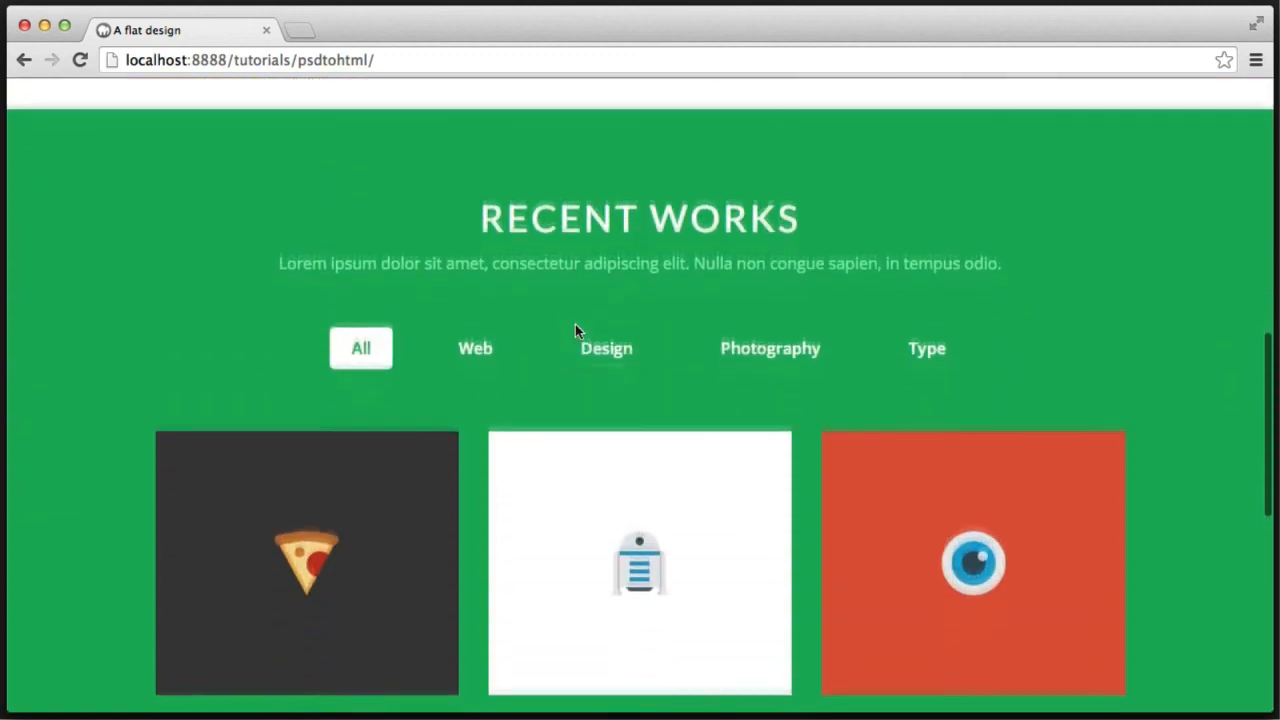
scroll(down, 3)
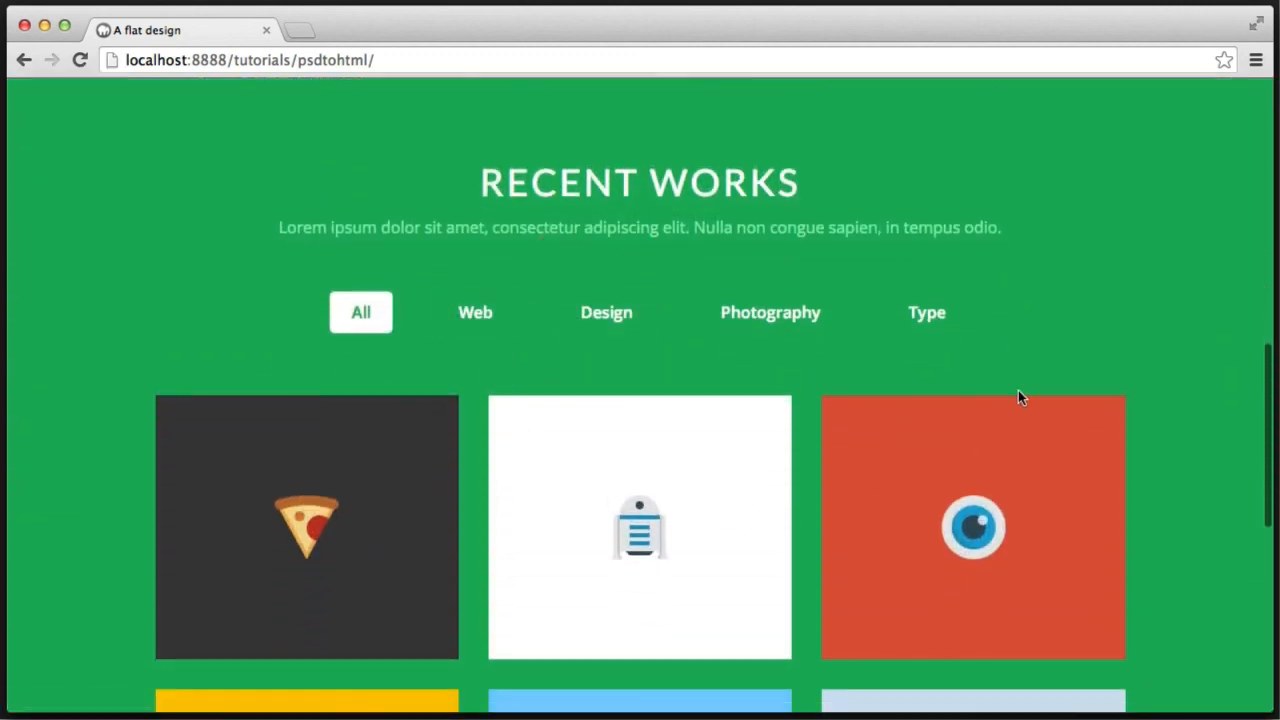
scroll(down, 3)
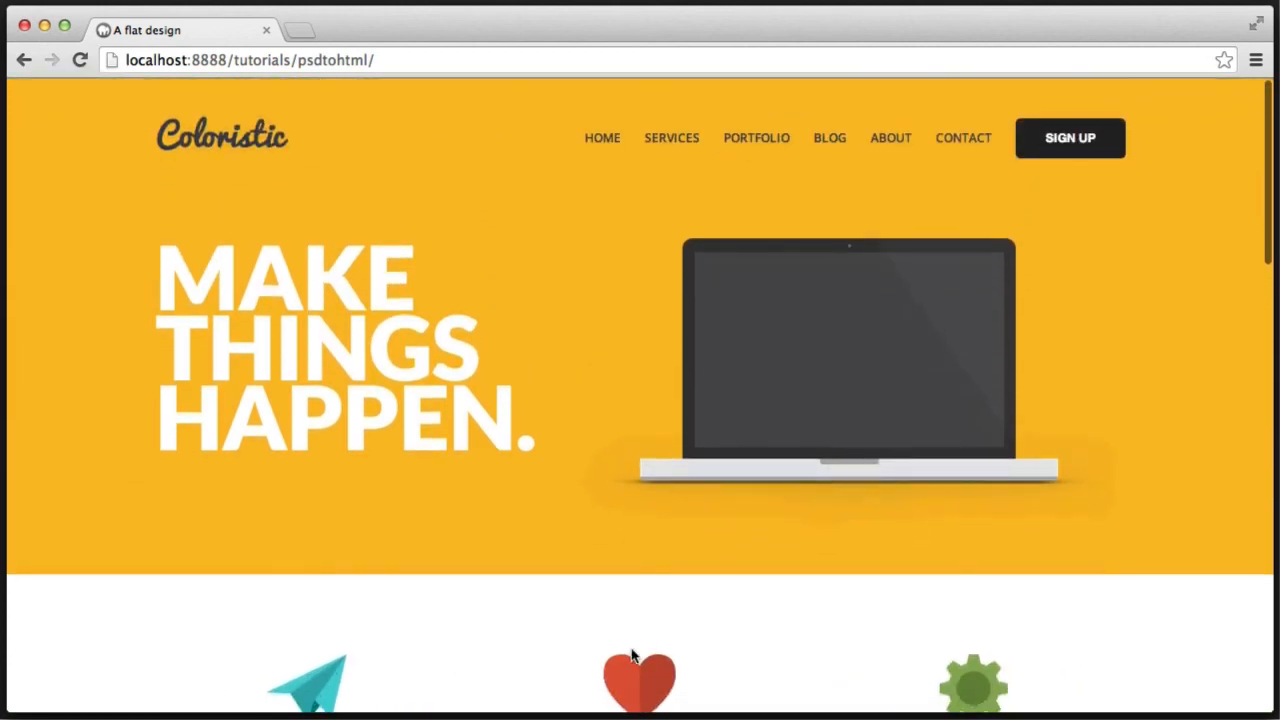
mouse_move(592, 557)
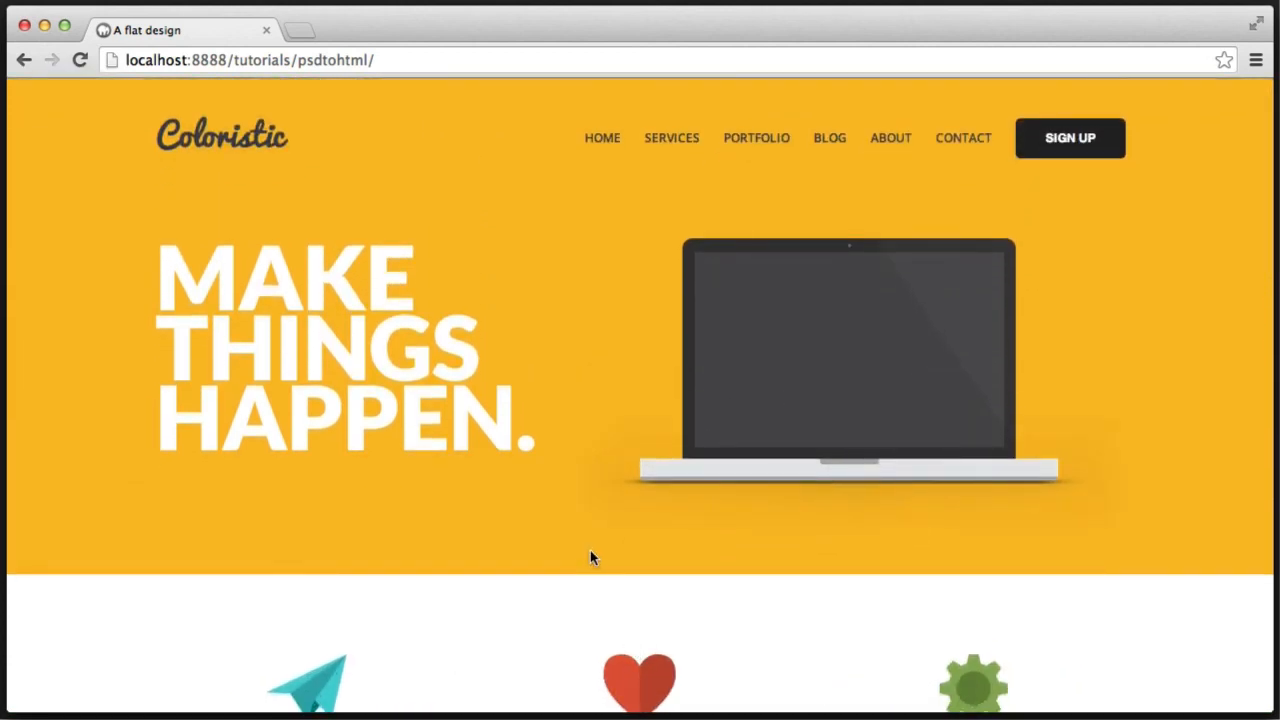
mouse_move(595, 563)
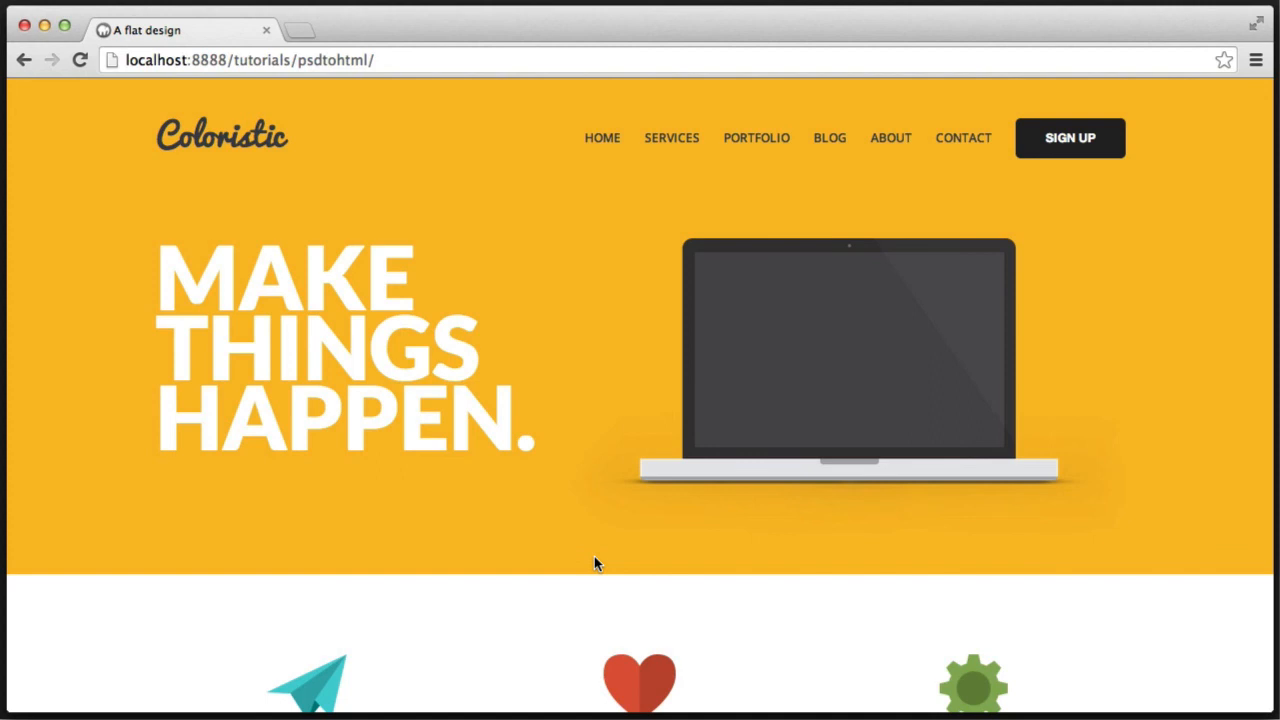
mouse_move(612, 555)
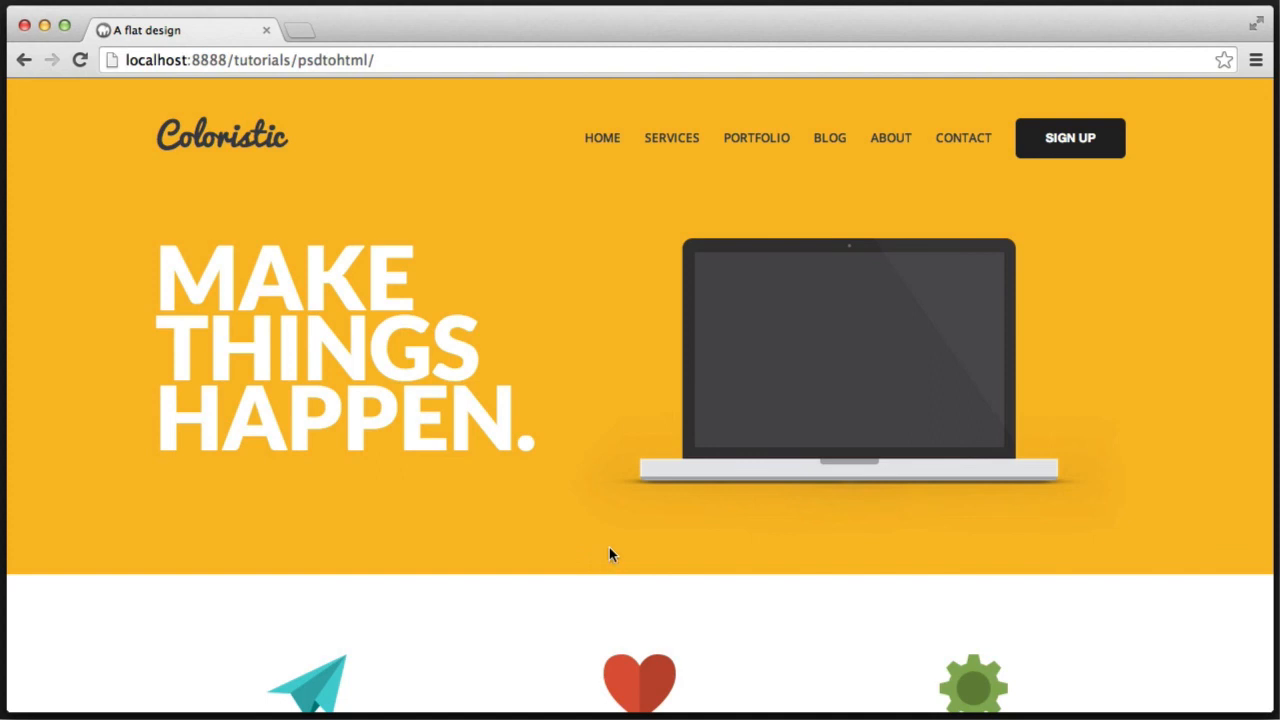